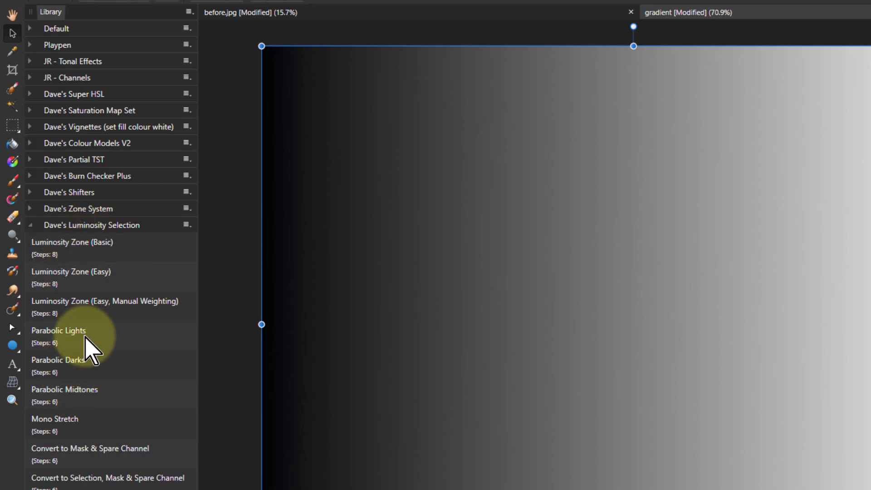
mouse_move(104, 394)
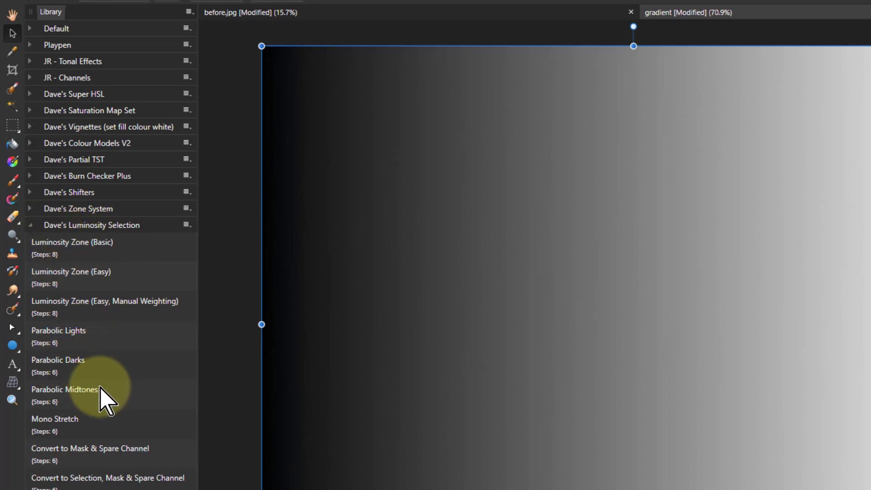
mouse_move(92, 248)
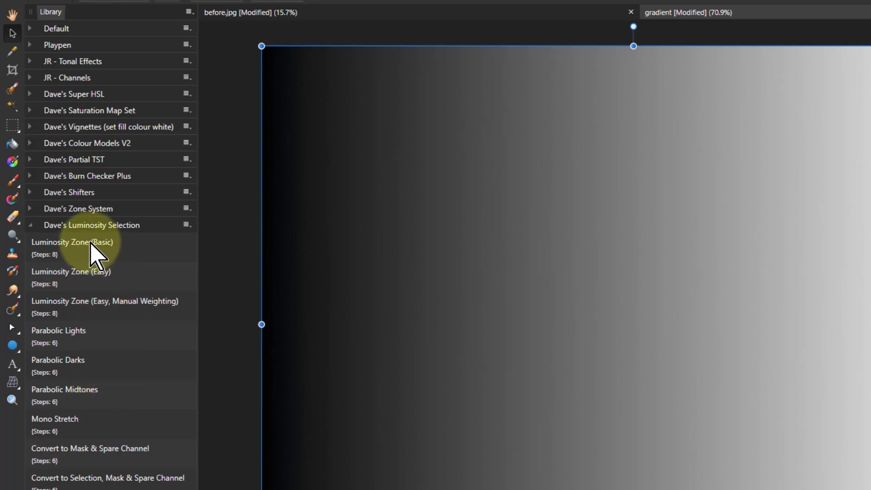
mouse_move(100, 311)
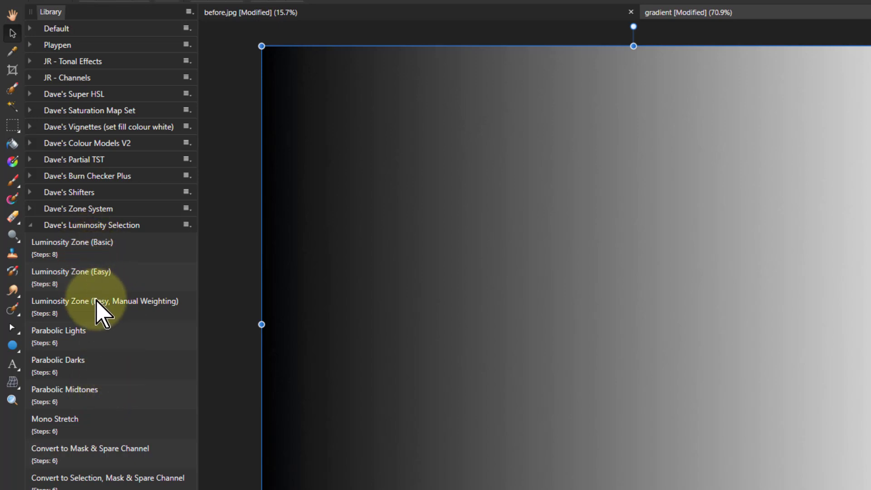
mouse_move(114, 400)
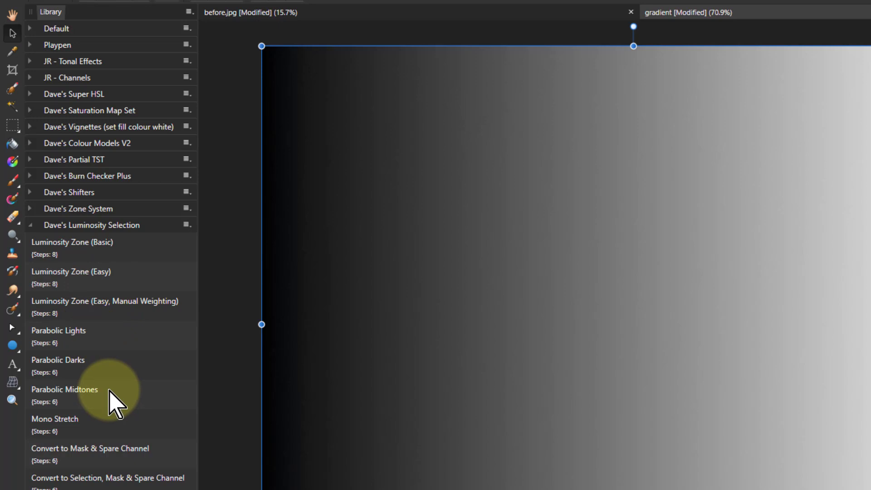
mouse_move(122, 397)
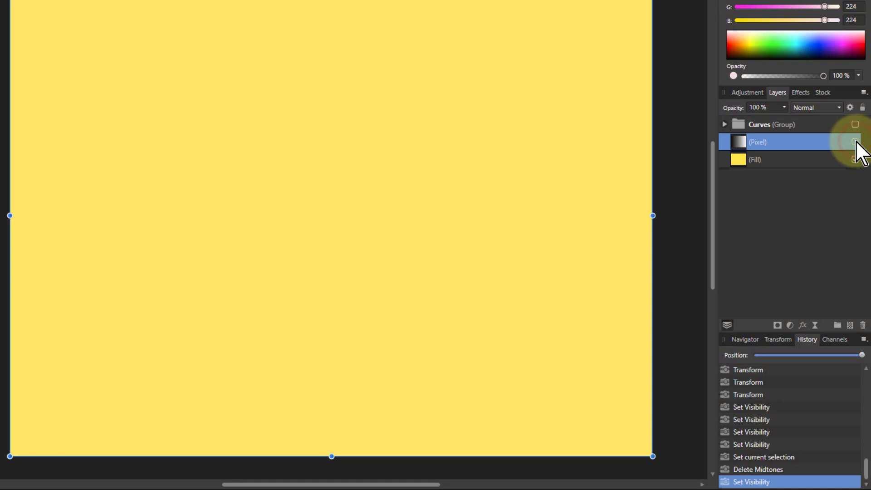
- Show the black-to-white gradient Pixel layer again over the yellow fill
click(854, 141)
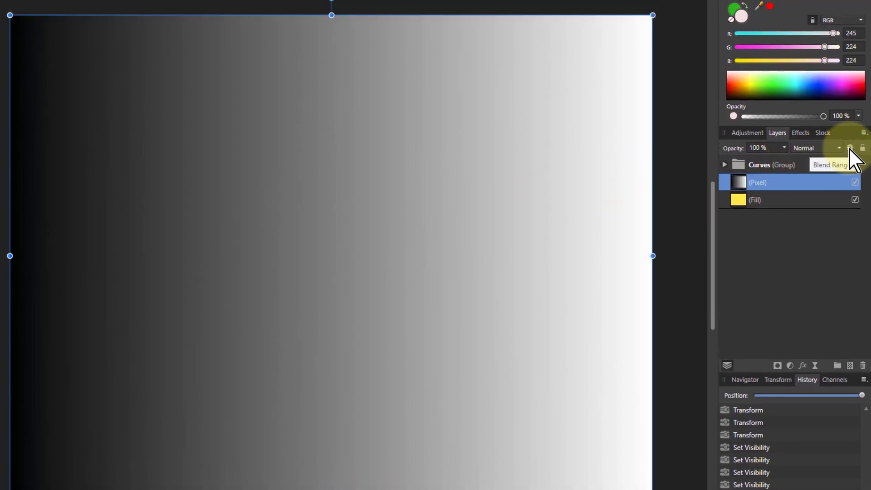
- In Blend Options, make the gradient's darkest tones transparent and enable a smooth curve
click(849, 148)
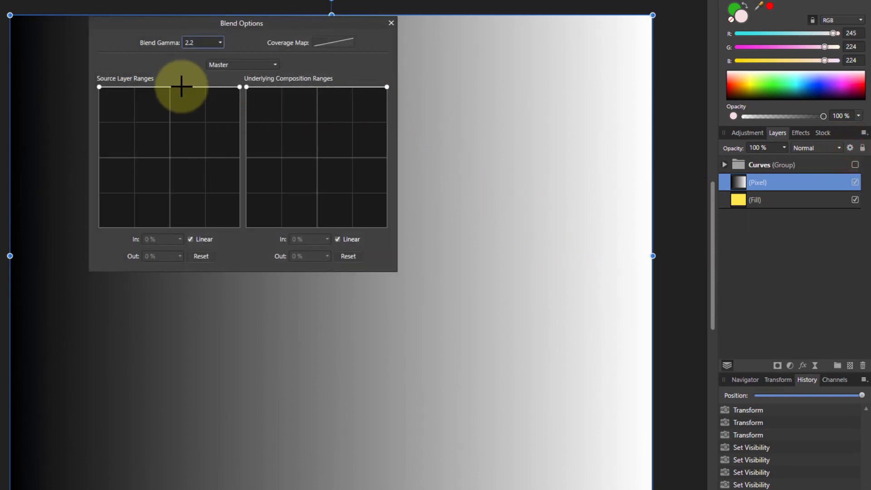
mouse_move(103, 103)
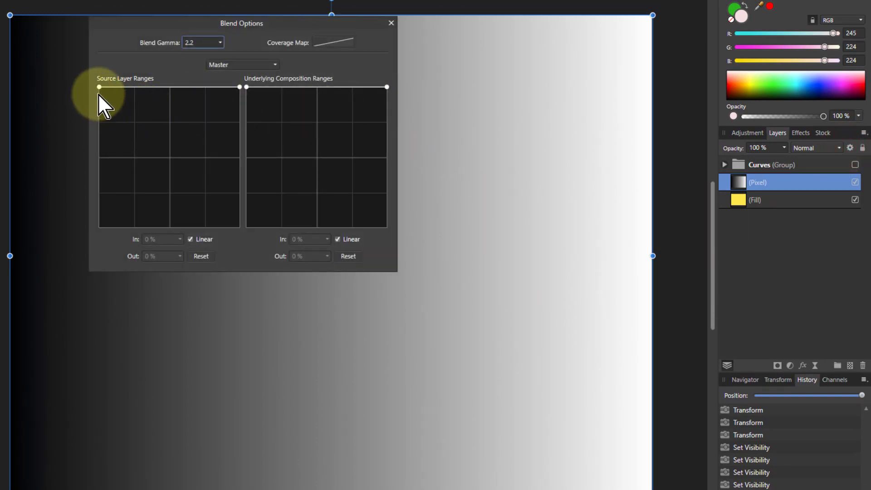
drag(98, 87, 98, 165)
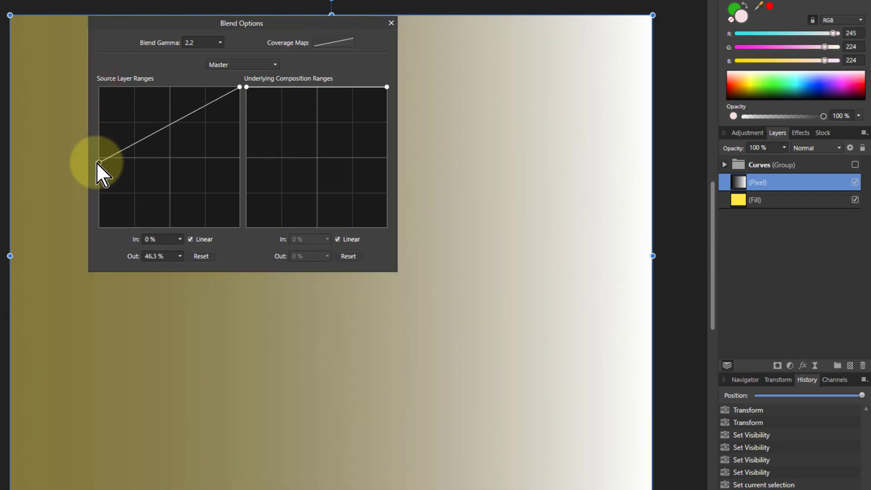
drag(100, 165, 99, 227)
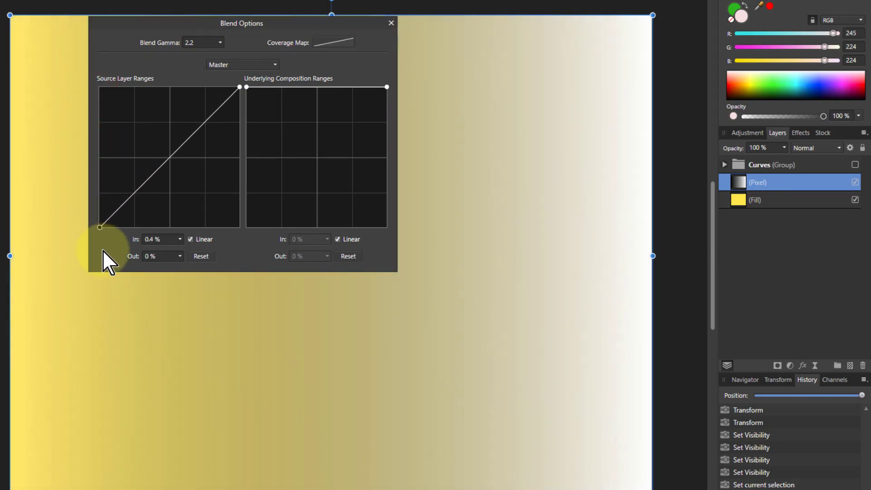
mouse_move(319, 308)
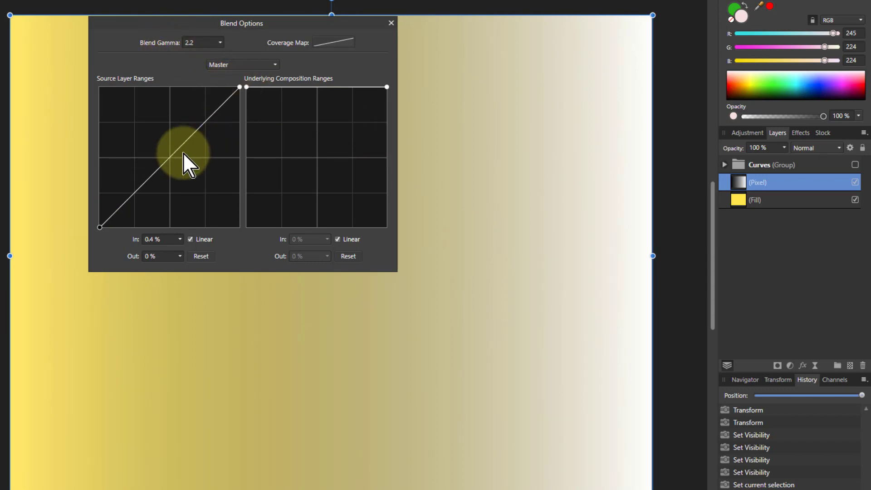
mouse_move(195, 247)
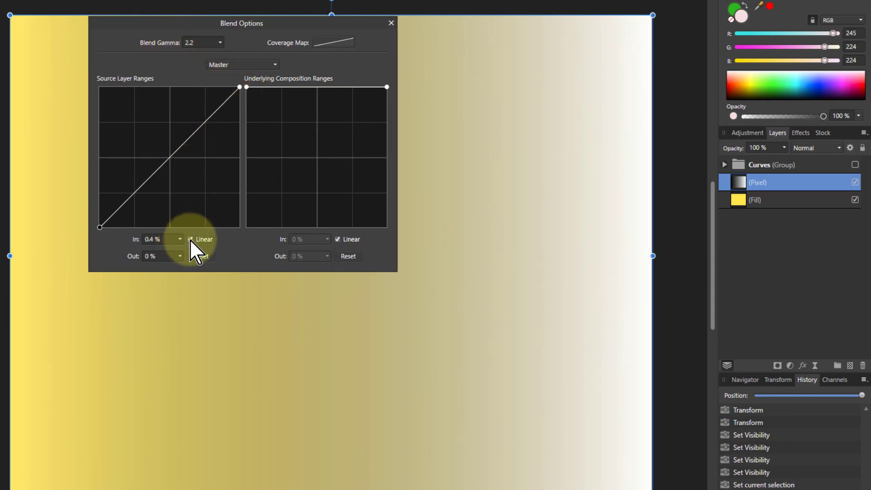
click(190, 239)
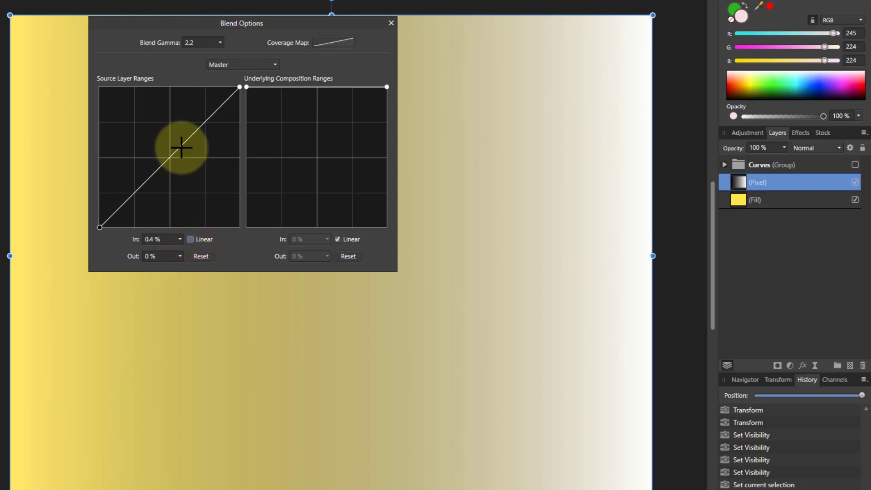
- Bow the source range curve down and up to test fading midtones and darks
drag(181, 147, 166, 135)
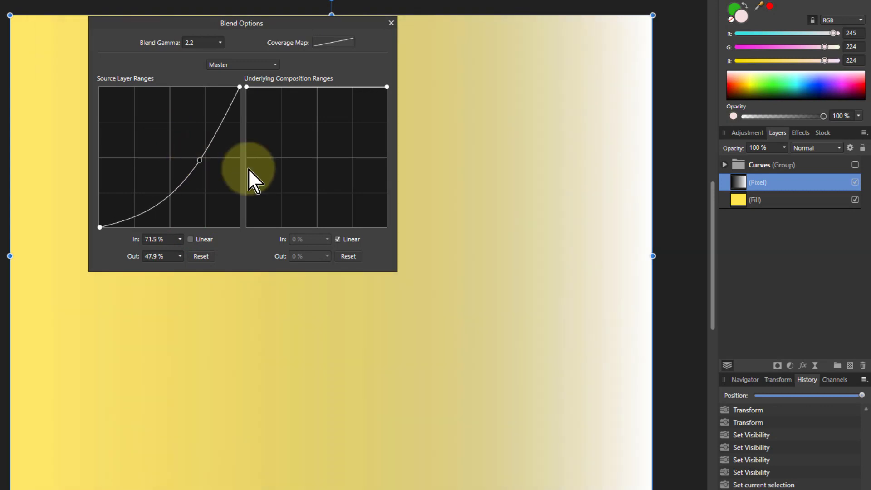
mouse_move(553, 305)
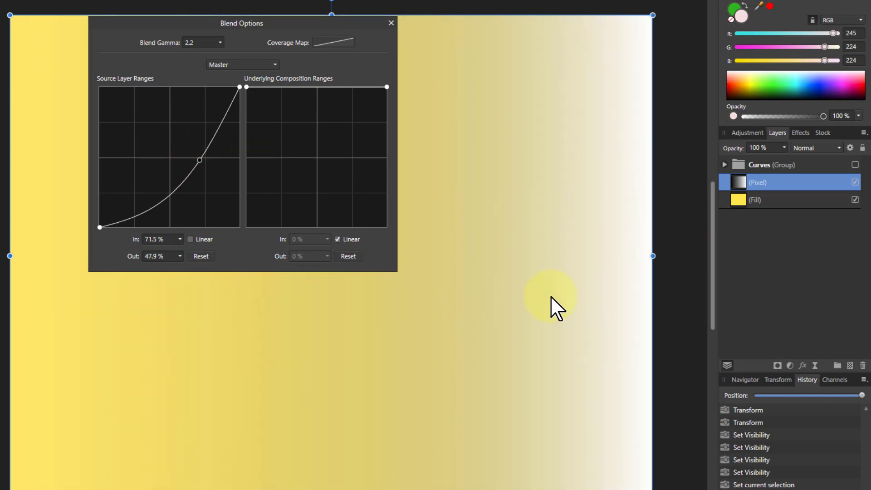
mouse_move(200, 160)
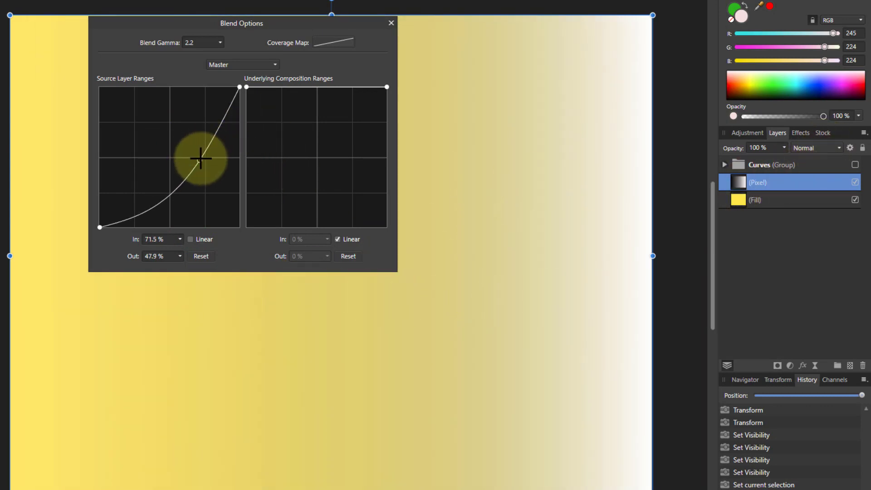
drag(201, 159, 210, 167)
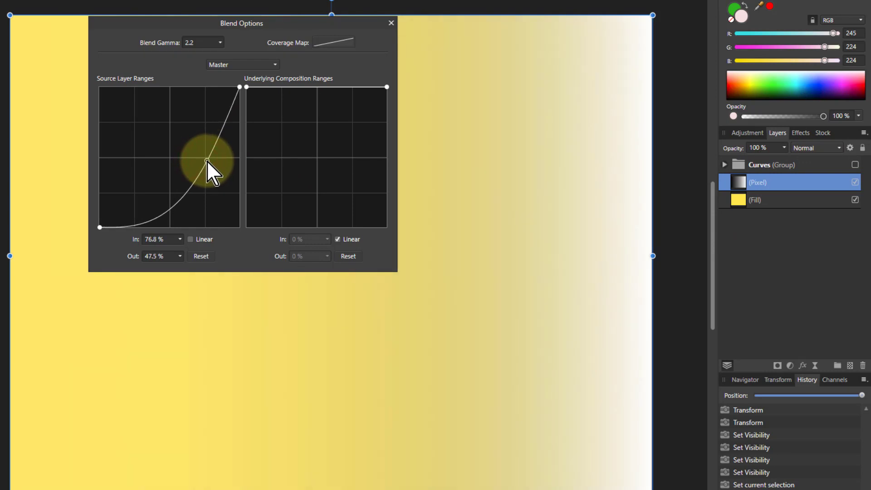
drag(208, 169, 206, 155)
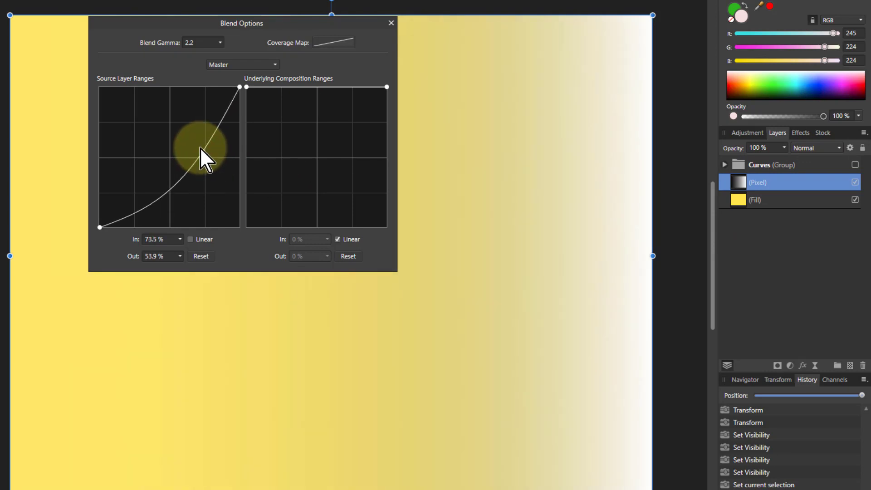
drag(202, 156, 169, 119)
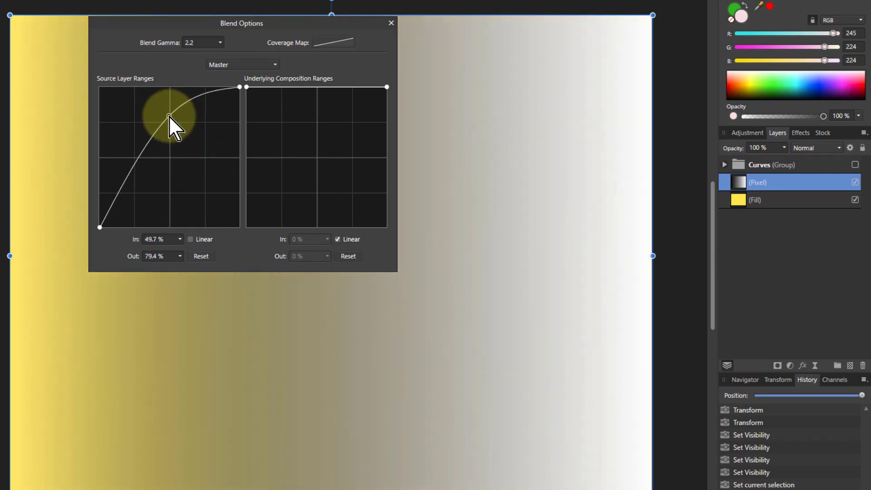
drag(169, 116, 171, 117)
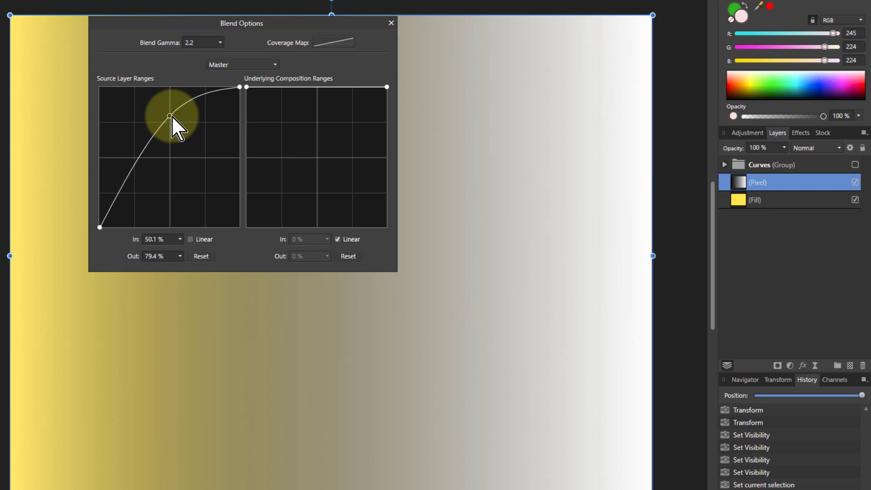
drag(169, 117, 153, 180)
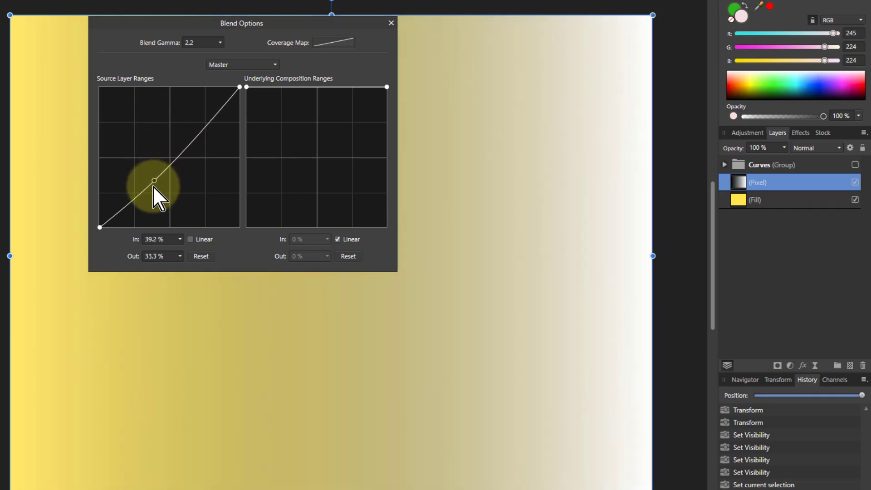
drag(154, 180, 204, 178)
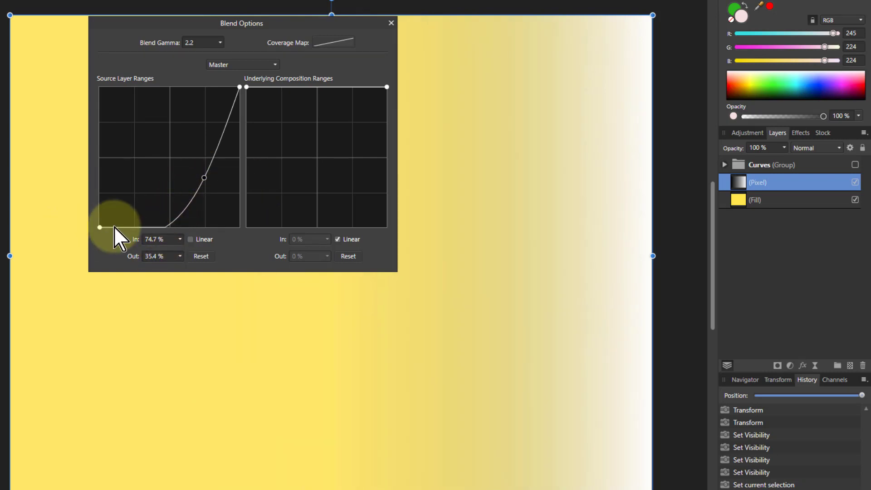
- Add a second low point and bend the curve's upper section into a dip
drag(117, 228, 166, 220)
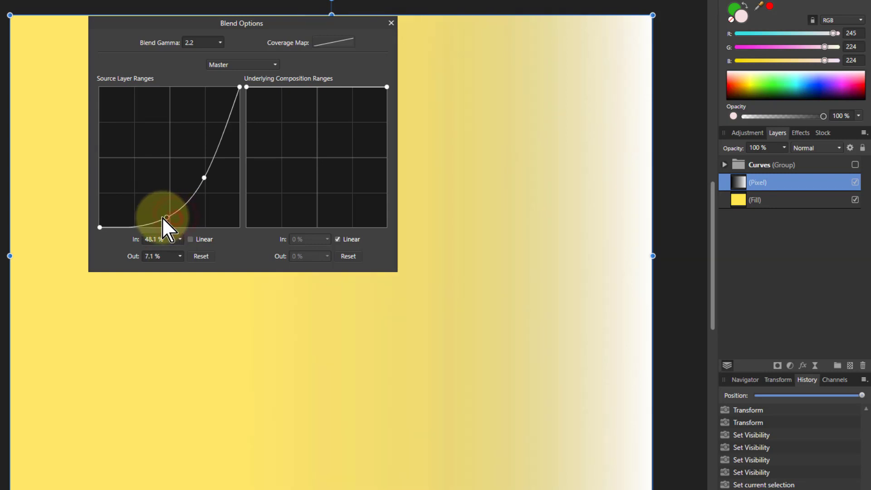
drag(166, 218, 203, 178)
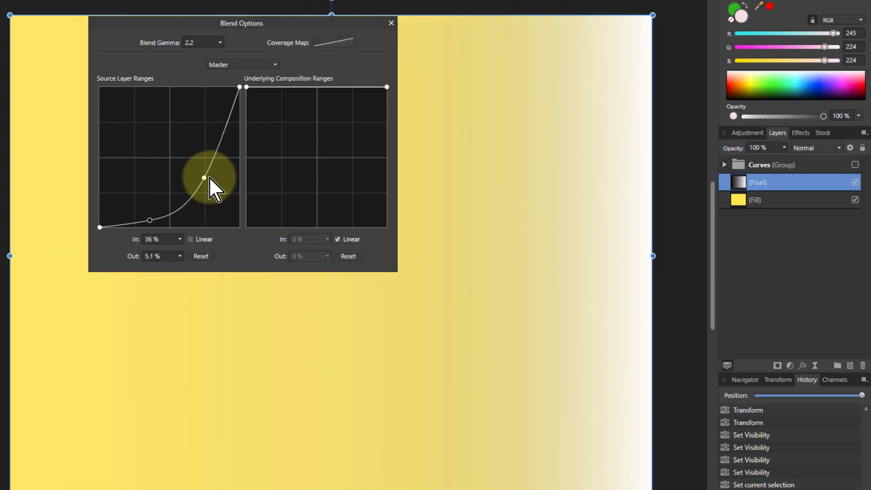
drag(203, 178, 149, 220)
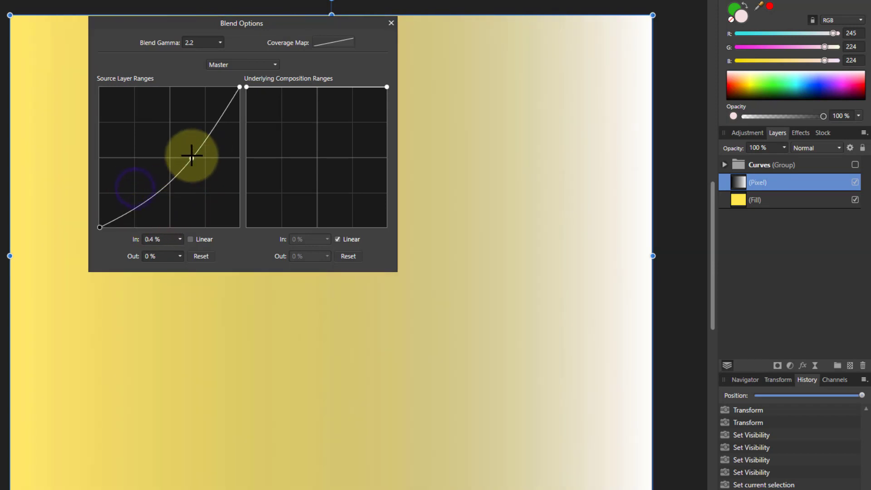
drag(191, 154, 158, 122)
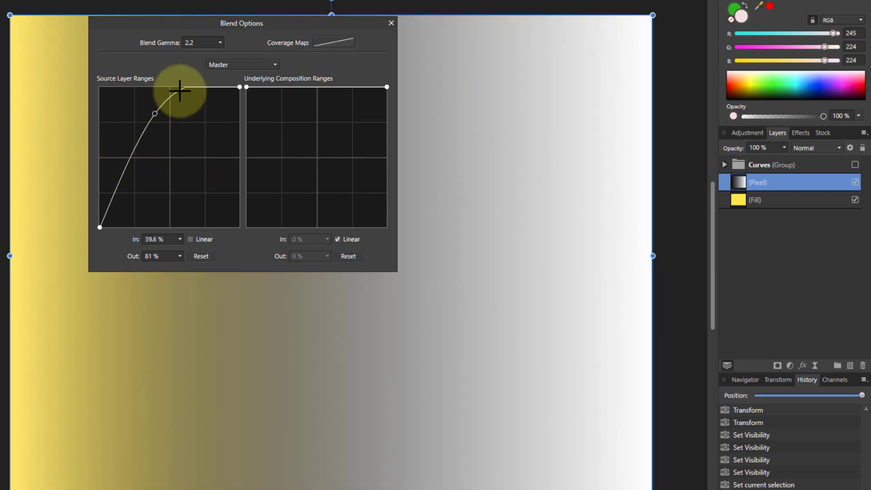
drag(179, 90, 183, 89)
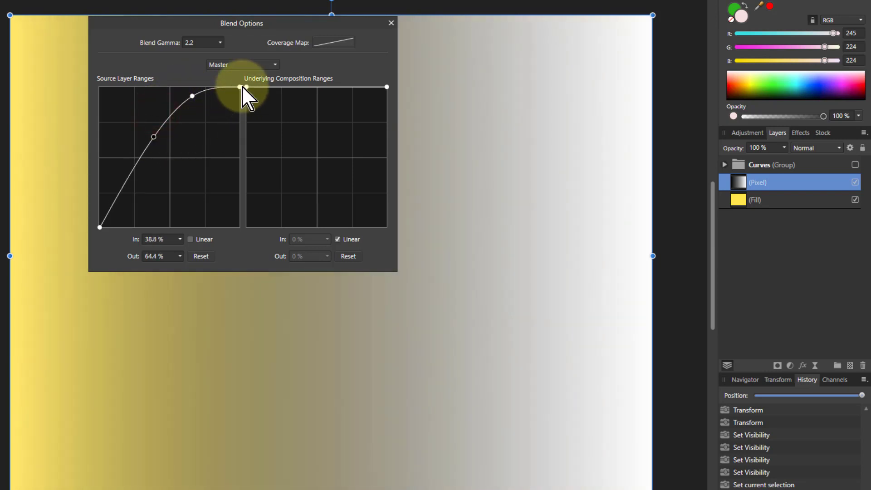
drag(239, 87, 233, 90)
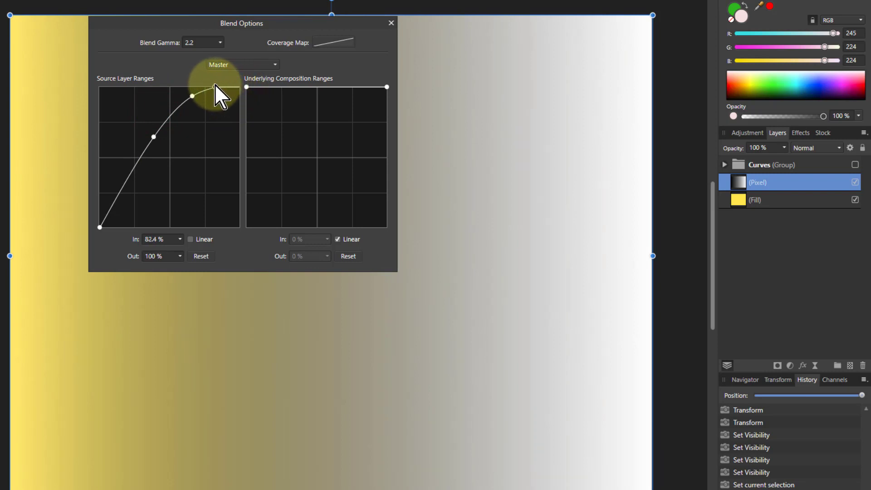
drag(191, 96, 212, 87)
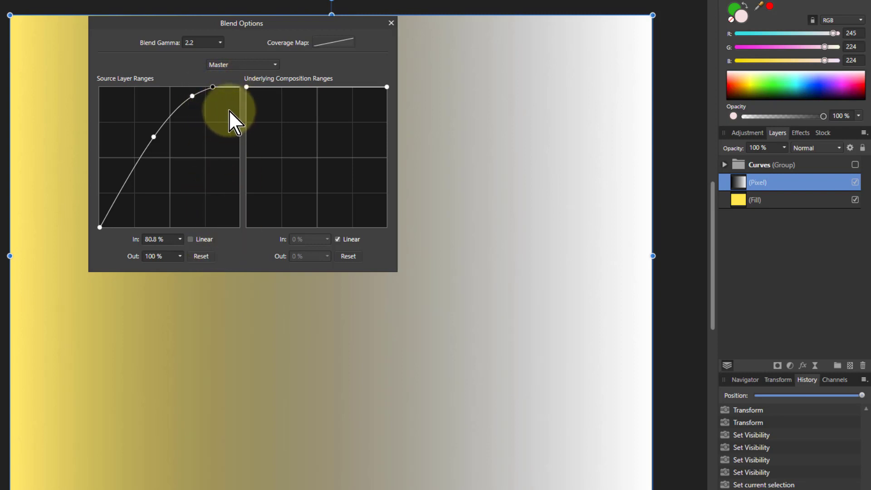
drag(230, 119, 191, 97)
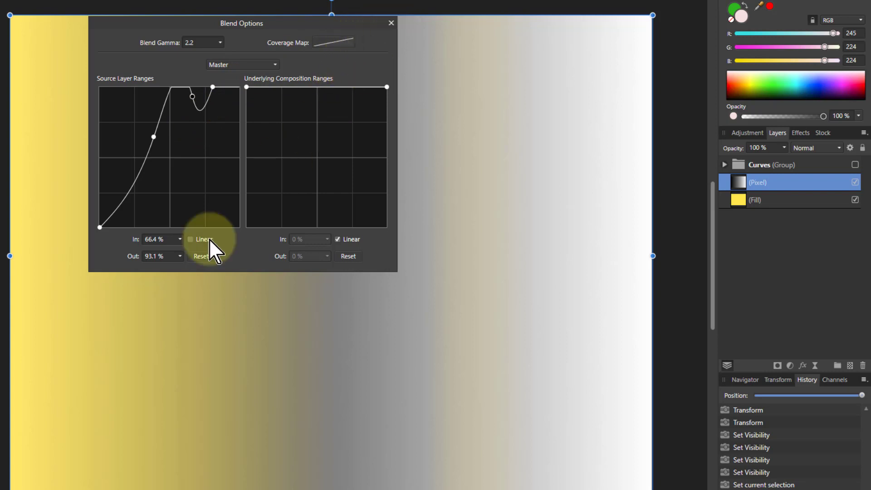
- Reset the blend ranges, run Parabolic Lights, and hide the original gradient
click(200, 256)
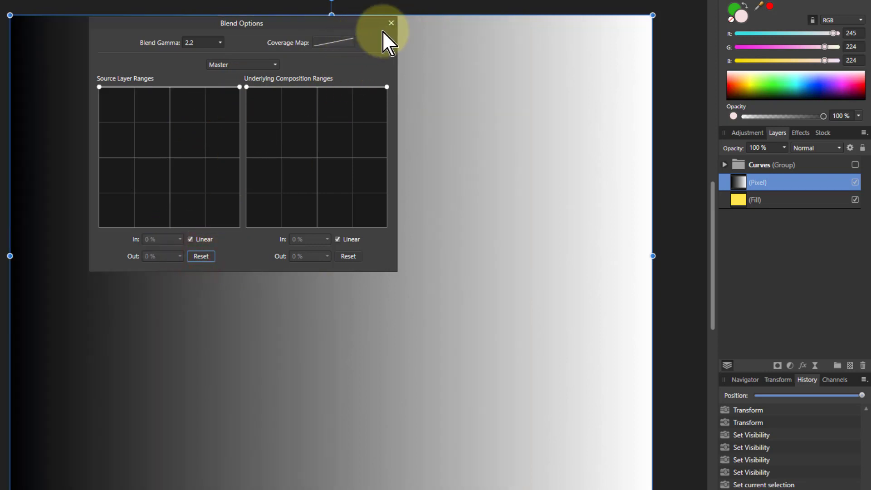
click(390, 23)
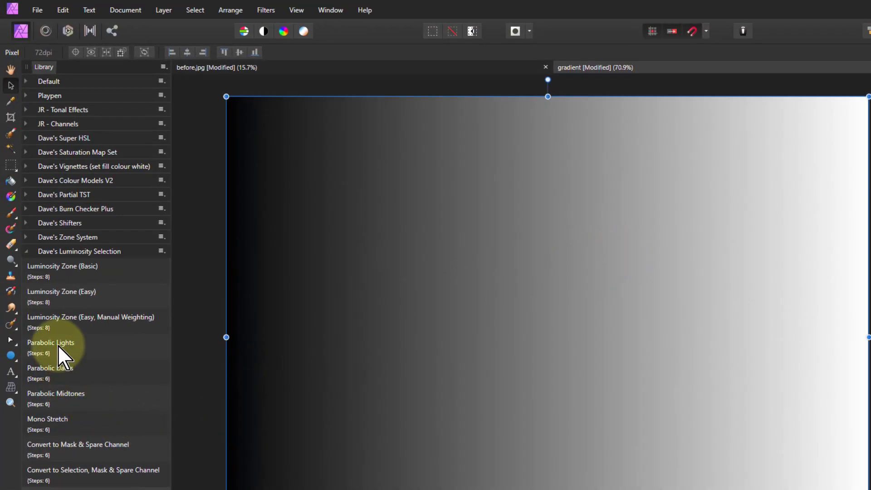
click(50, 342)
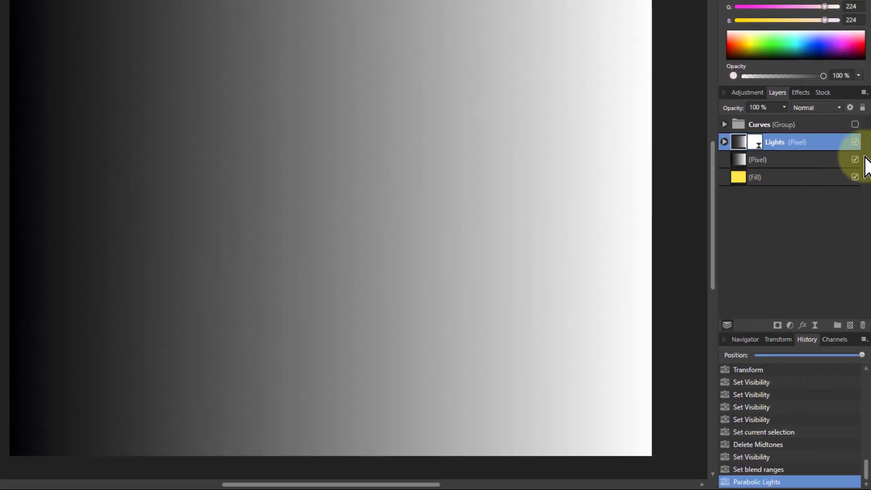
click(854, 160)
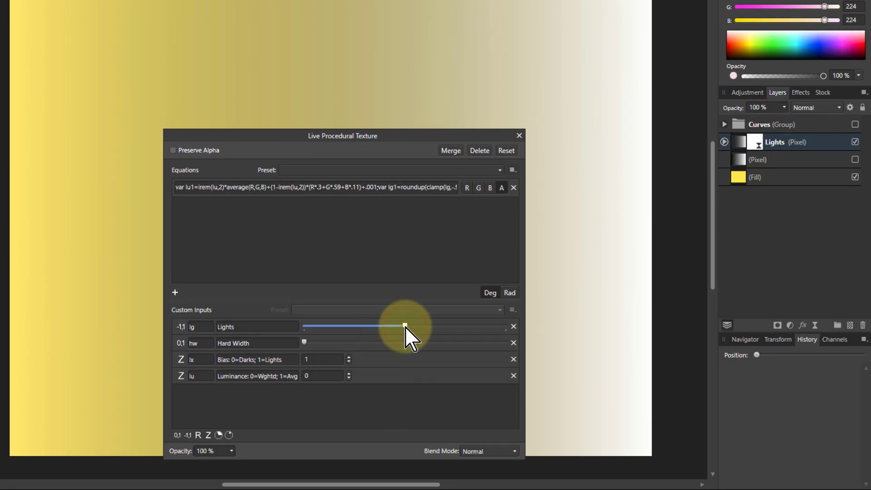
- Set the Lights amount a little above midway after testing its extremes
drag(404, 326, 465, 326)
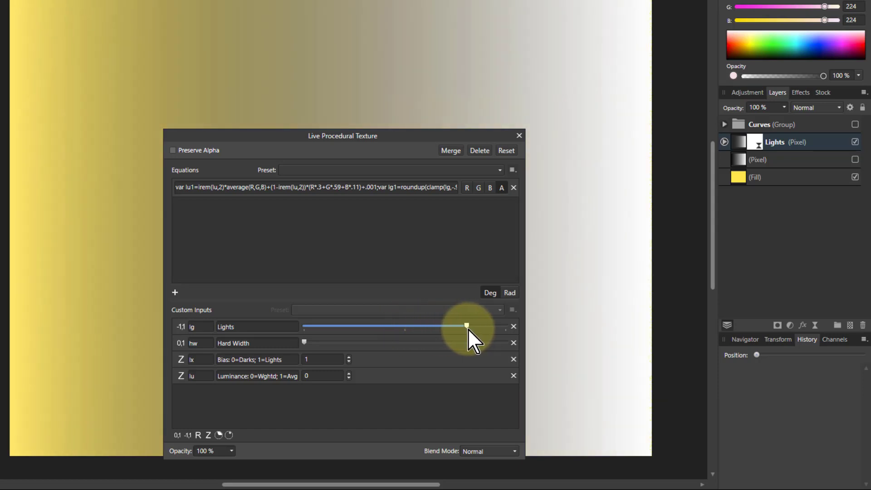
drag(465, 326, 481, 326)
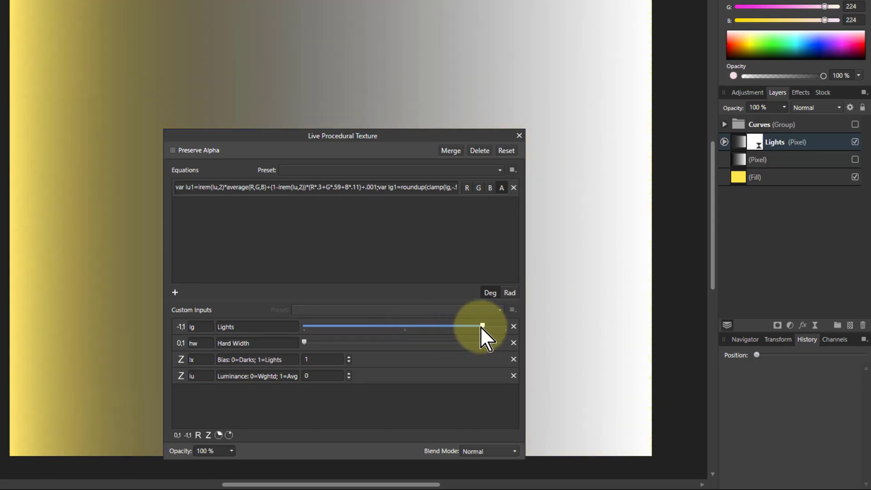
drag(481, 326, 328, 326)
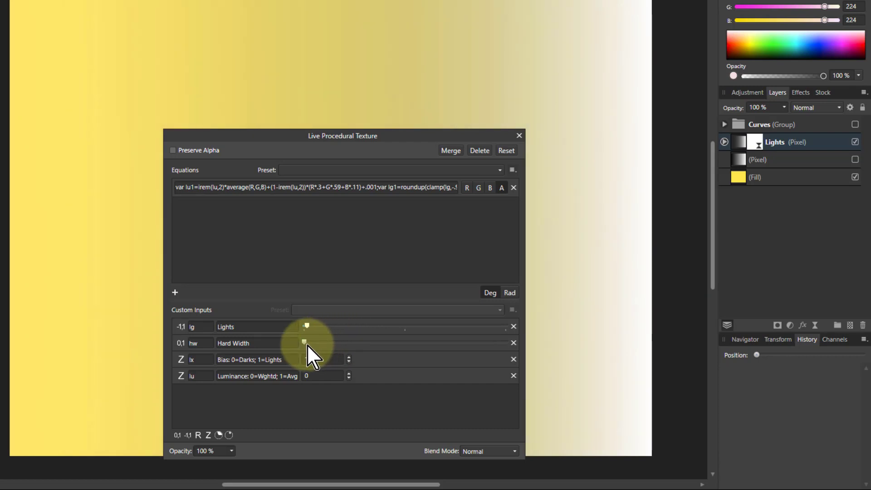
drag(307, 325, 322, 324)
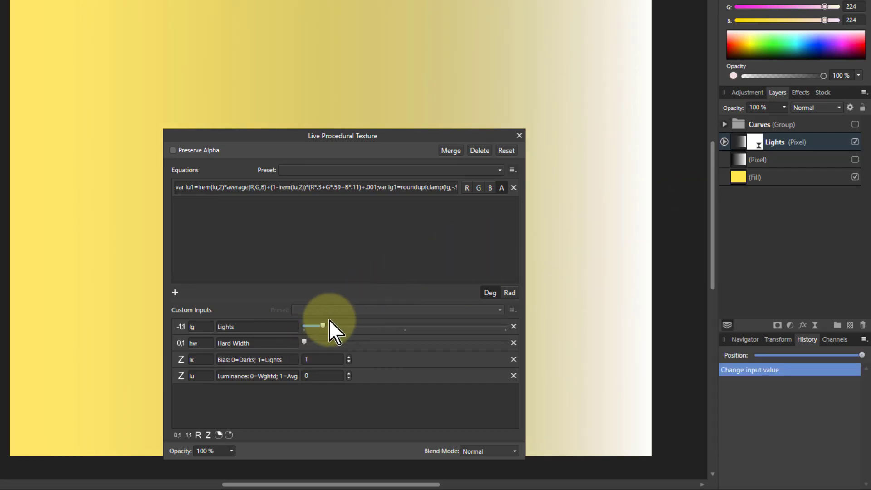
drag(322, 326, 385, 326)
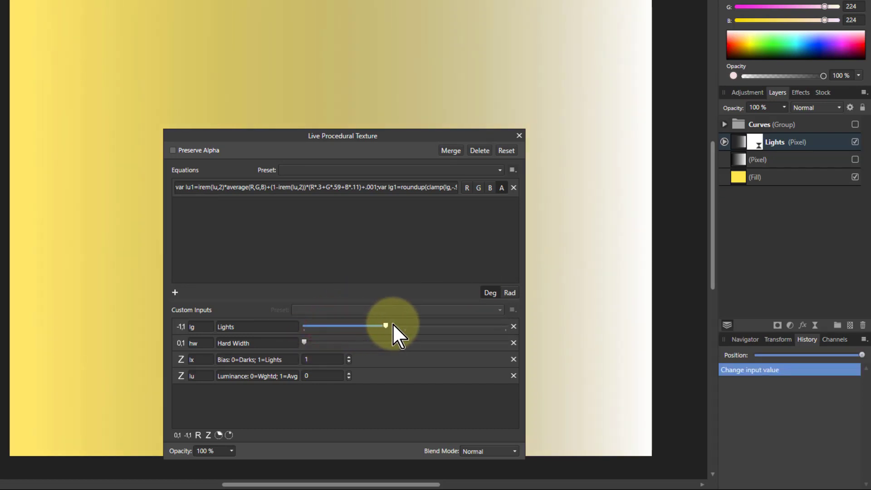
drag(384, 325, 411, 325)
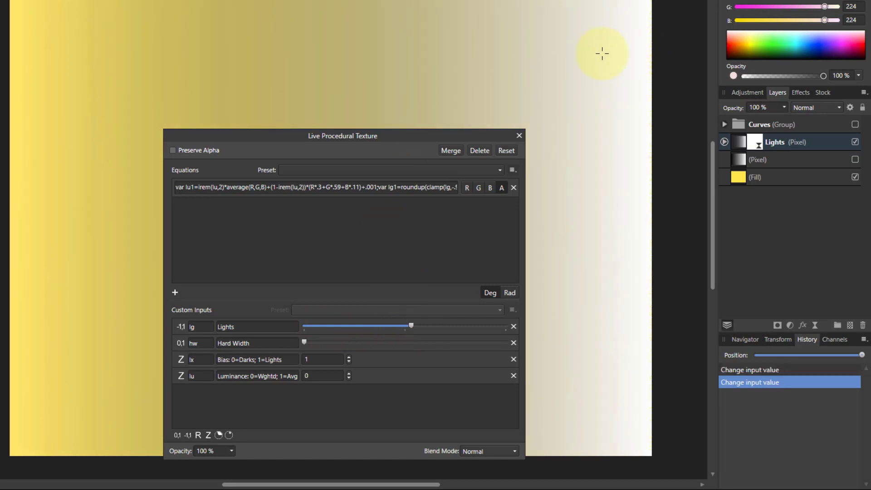
mouse_move(256, 66)
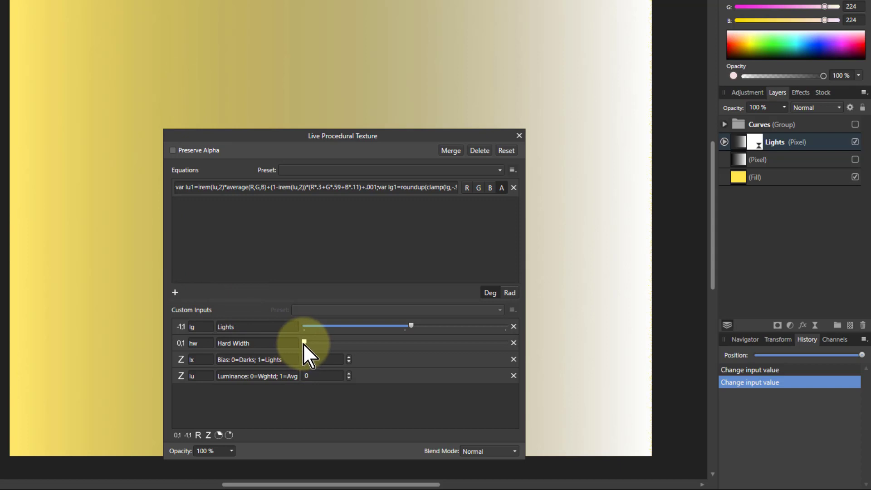
- Raise Hard Width and toggle Bias to darks and back to lights
drag(304, 343, 349, 343)
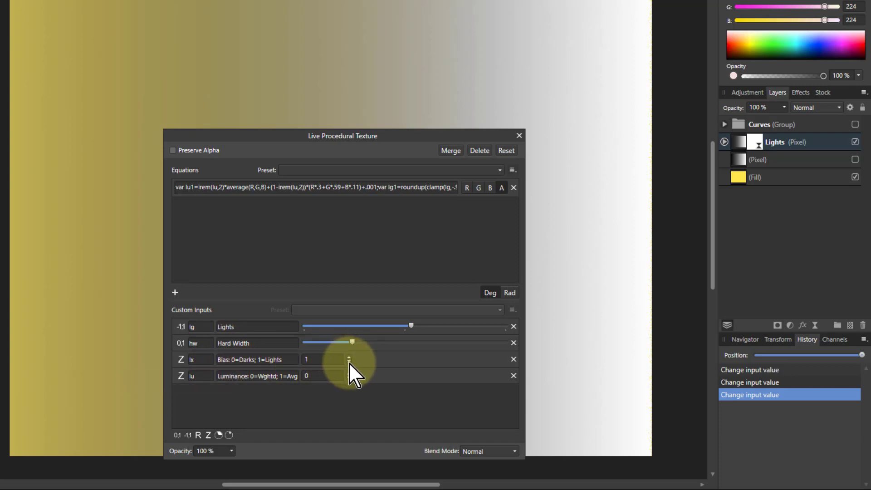
drag(356, 358, 334, 359)
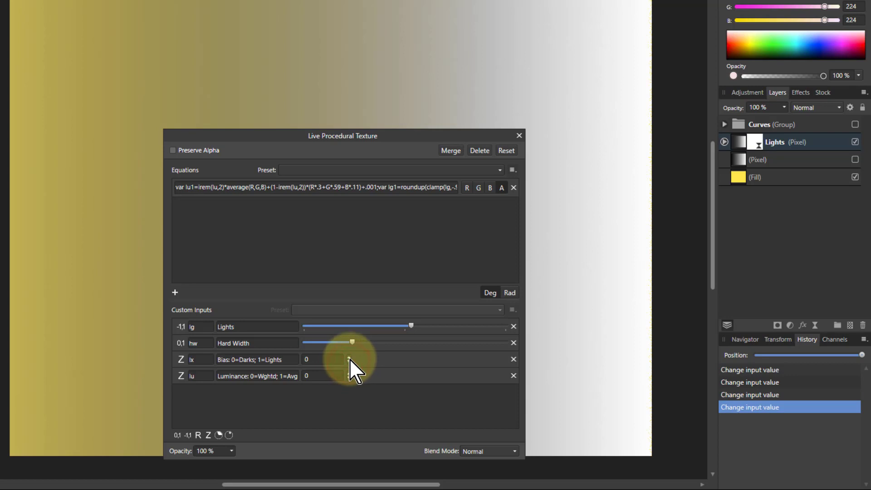
click(306, 359)
text(1)
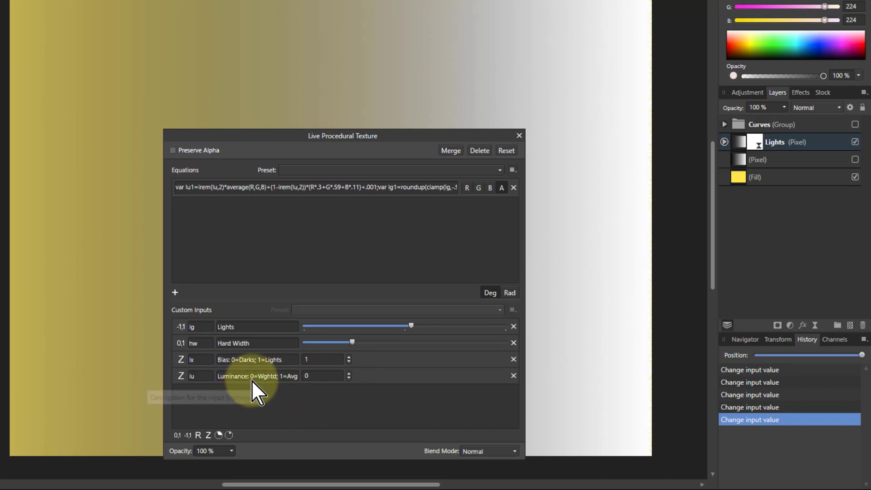
mouse_move(319, 417)
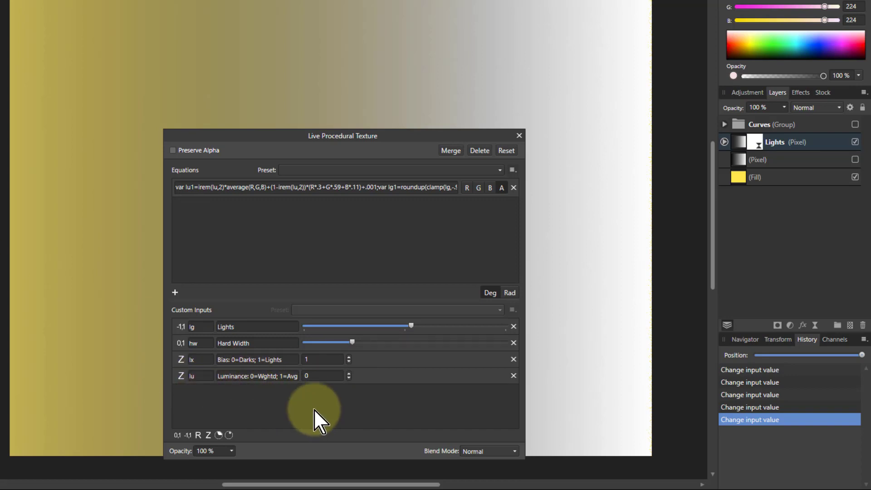
mouse_move(303, 383)
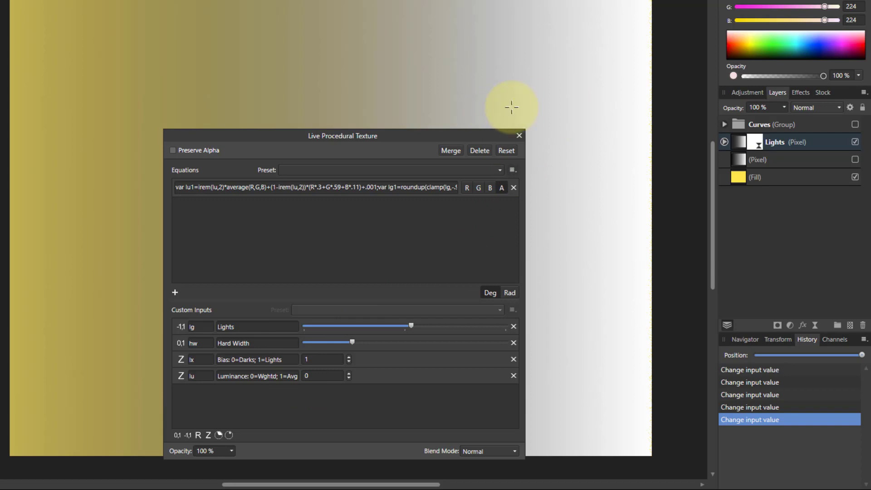
click(739, 141)
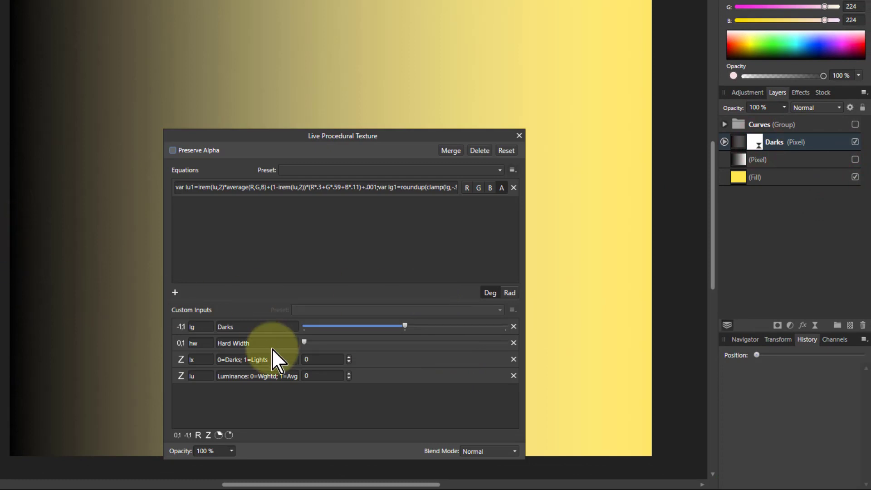
- Set the Darks amount just below maximum and raise Hard Width
drag(404, 326, 361, 326)
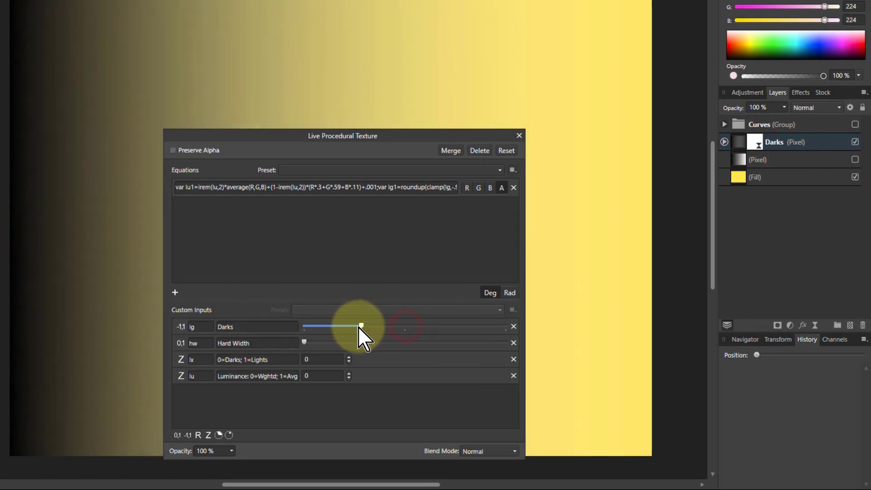
drag(361, 325, 318, 324)
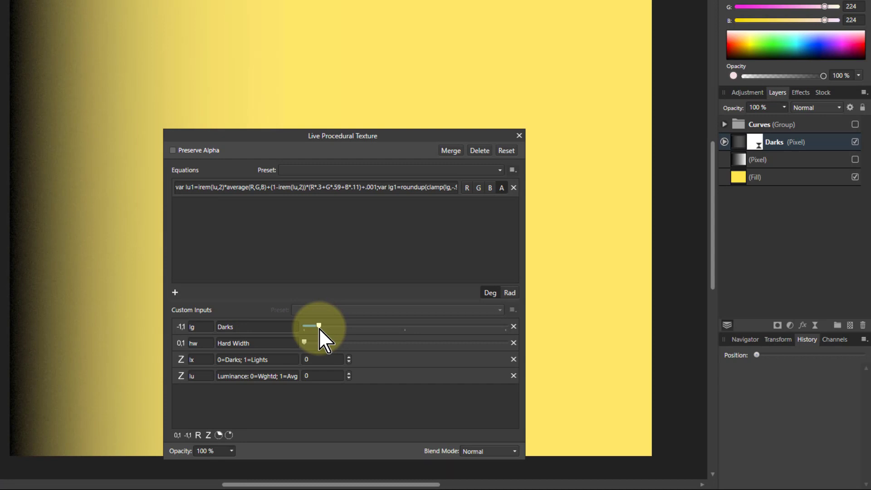
drag(319, 326, 409, 326)
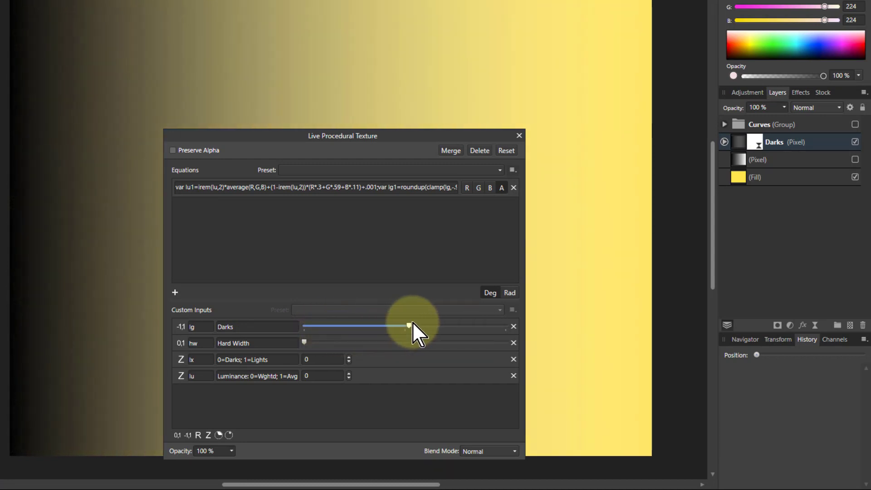
drag(408, 326, 485, 326)
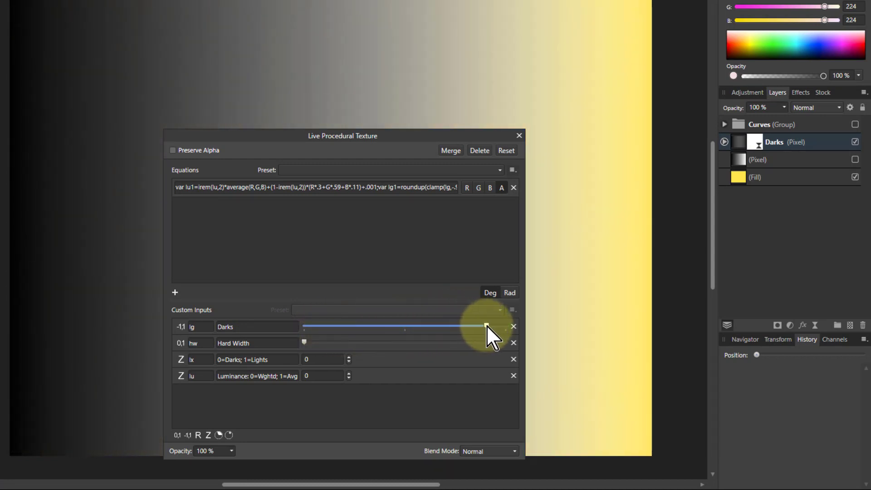
drag(485, 327, 469, 327)
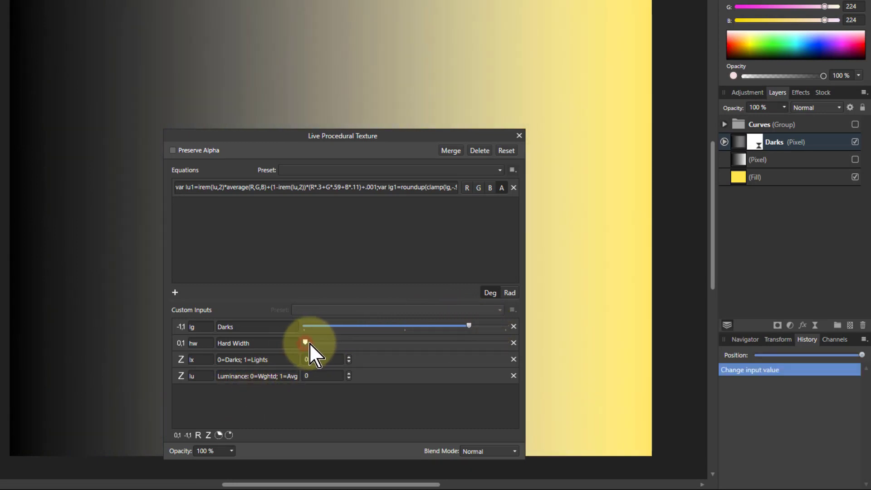
drag(306, 341, 347, 341)
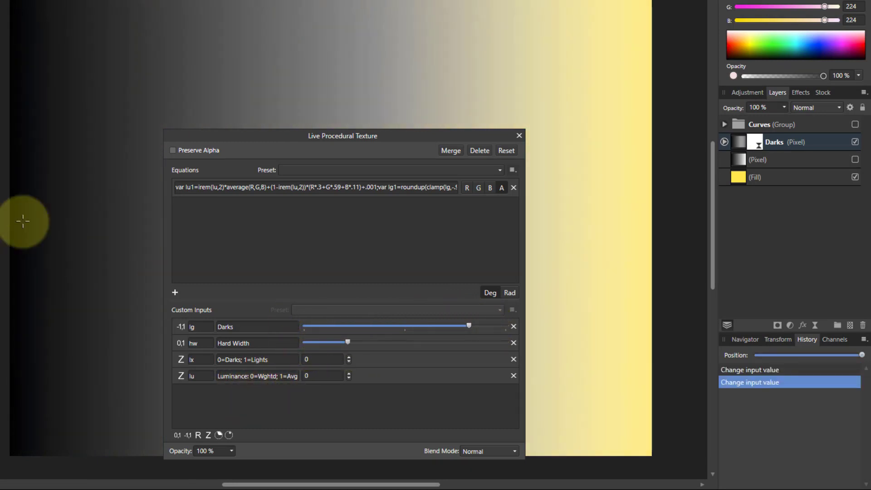
mouse_move(32, 140)
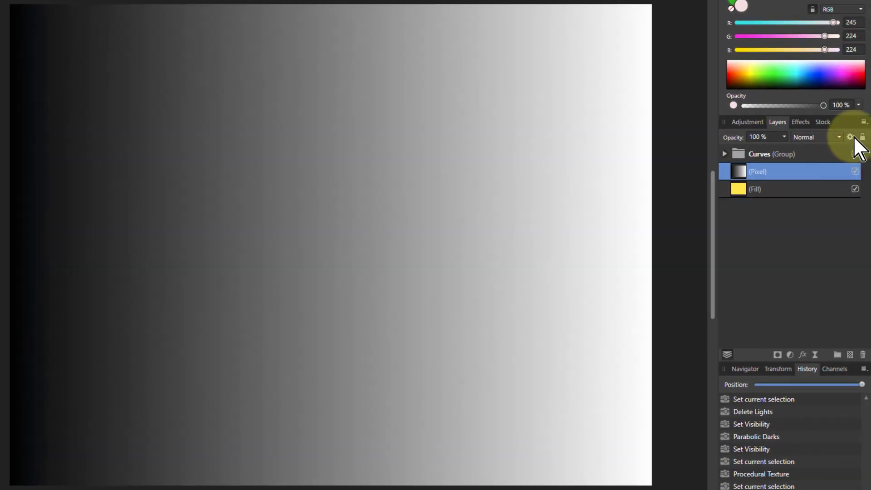
click(849, 137)
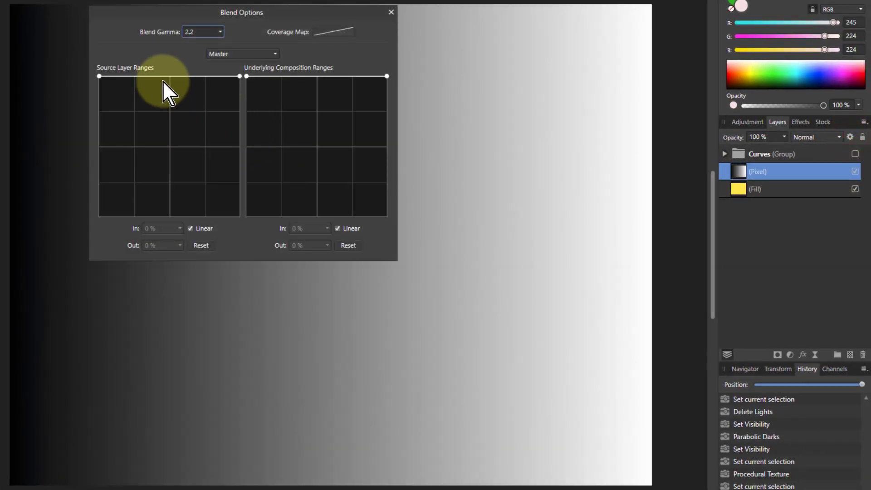
drag(99, 76, 239, 76)
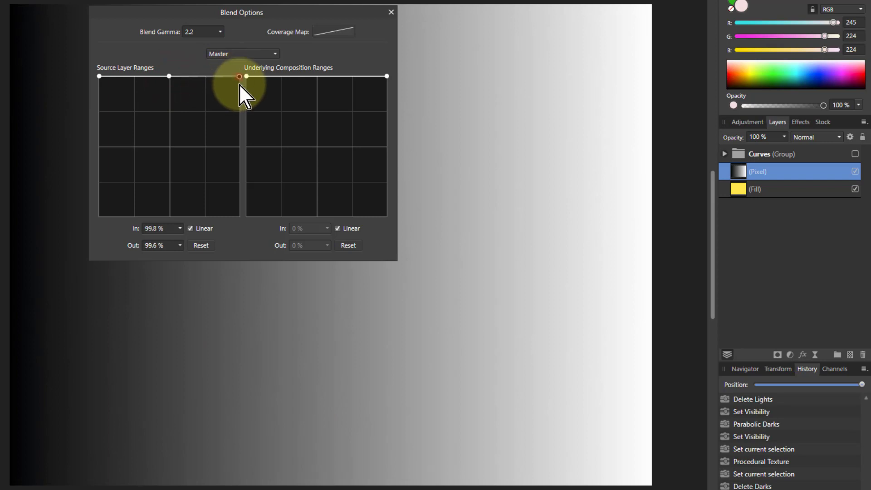
drag(239, 76, 239, 215)
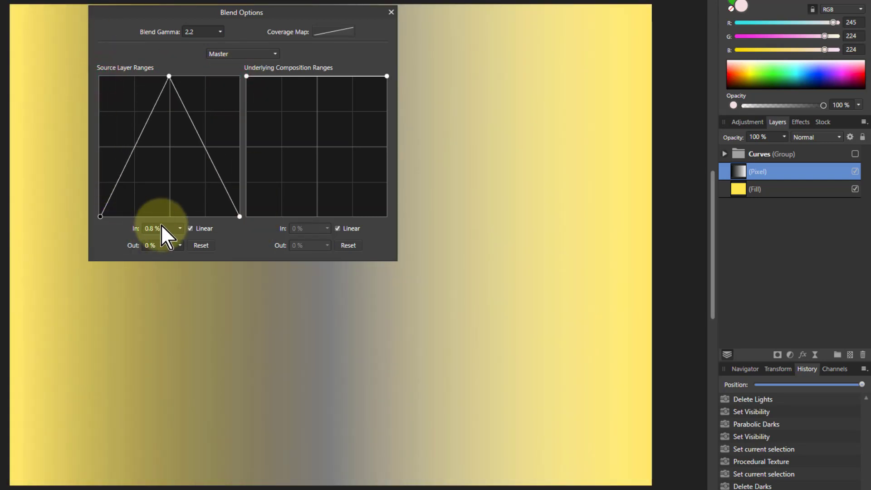
click(190, 228)
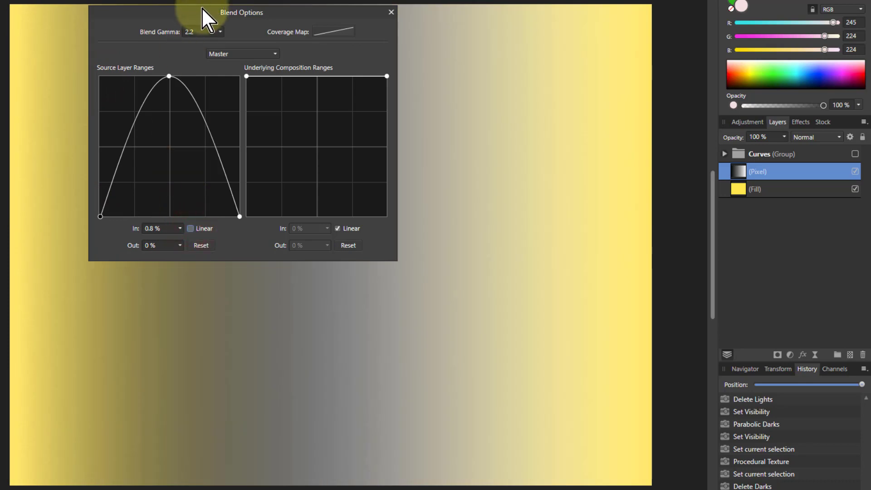
drag(241, 12, 361, 193)
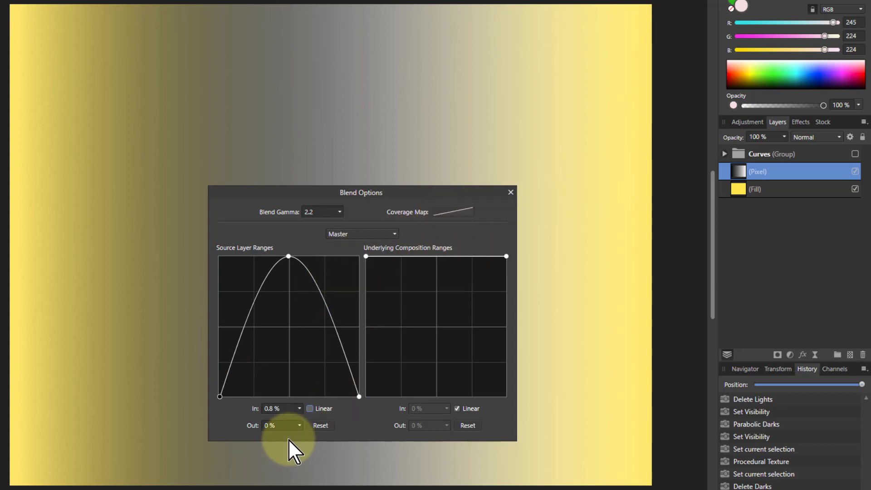
click(320, 425)
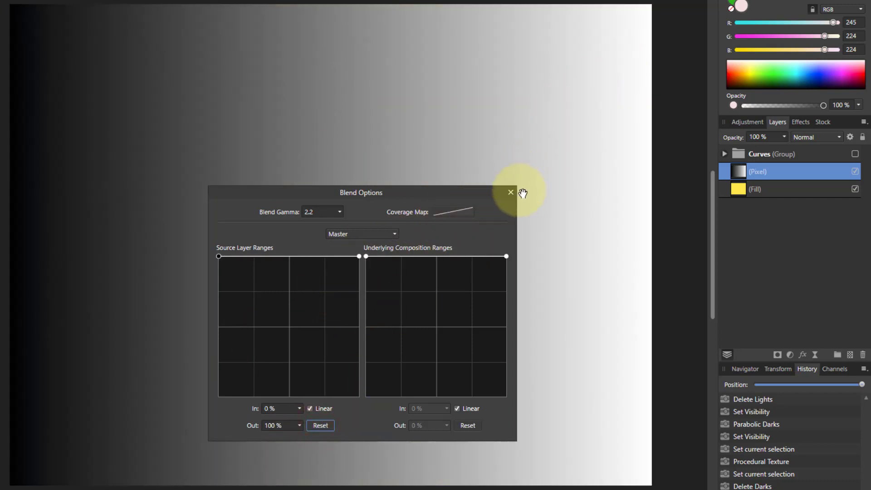
click(510, 193)
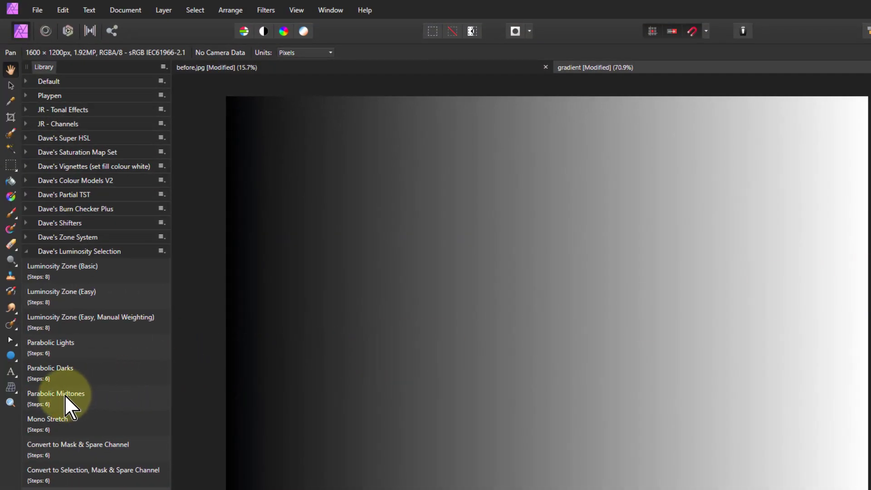
- Run Parabolic Midtones, hide the gradient, and open the Midtones procedural texture settings
click(55, 393)
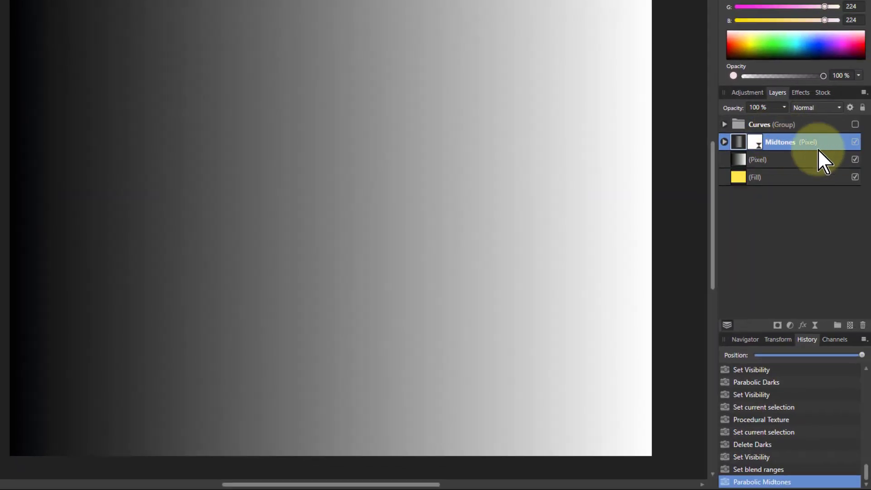
click(854, 160)
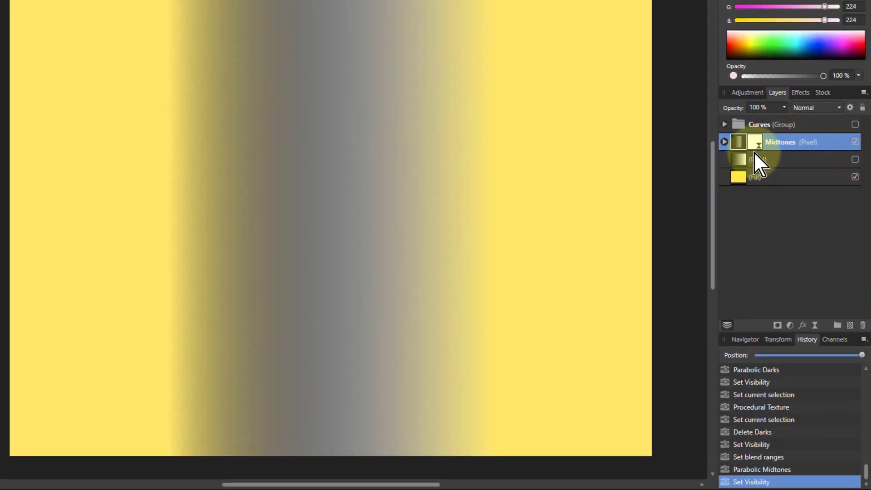
double_click(780, 142)
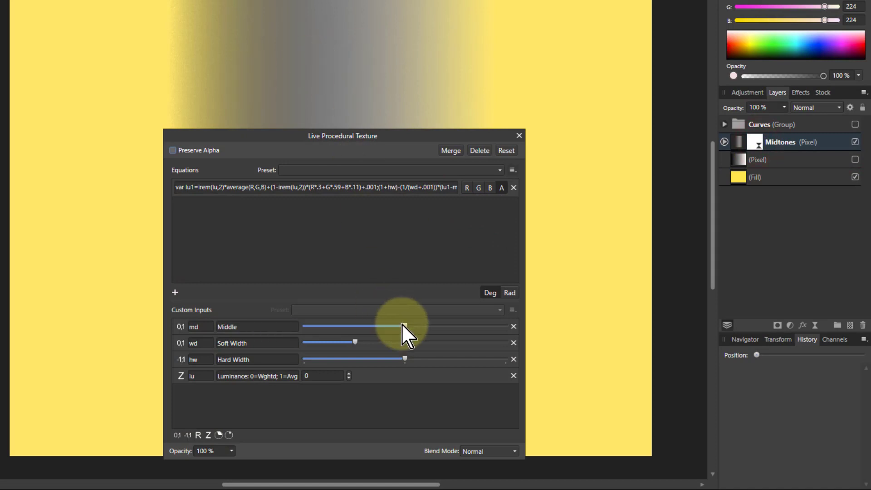
- Shift the Middle toward darker tones and adjust Soft Width wider
drag(403, 326, 465, 327)
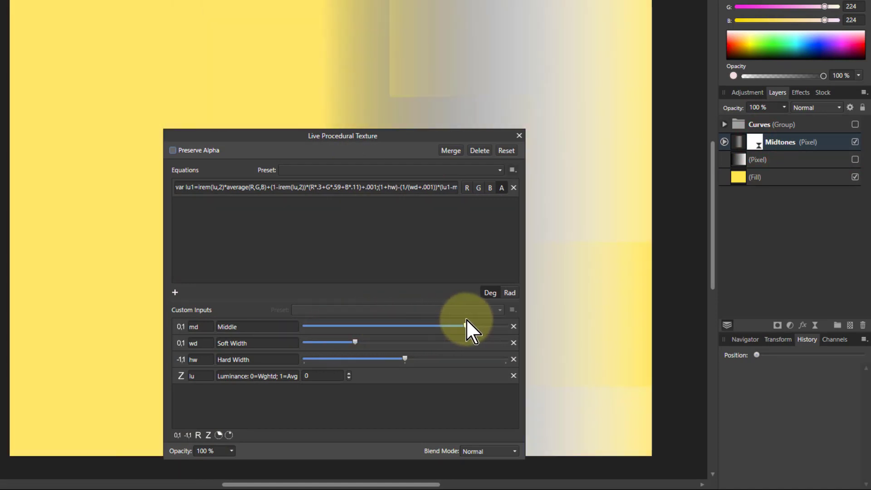
drag(465, 326, 355, 327)
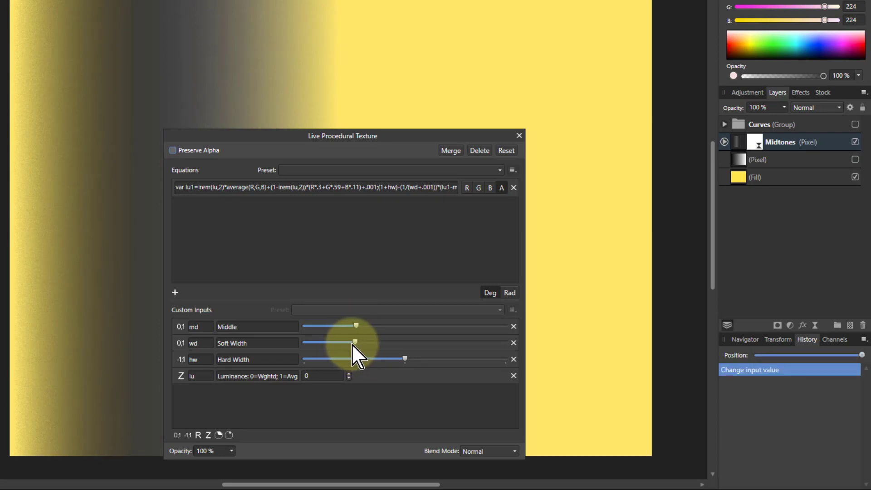
drag(356, 343, 324, 343)
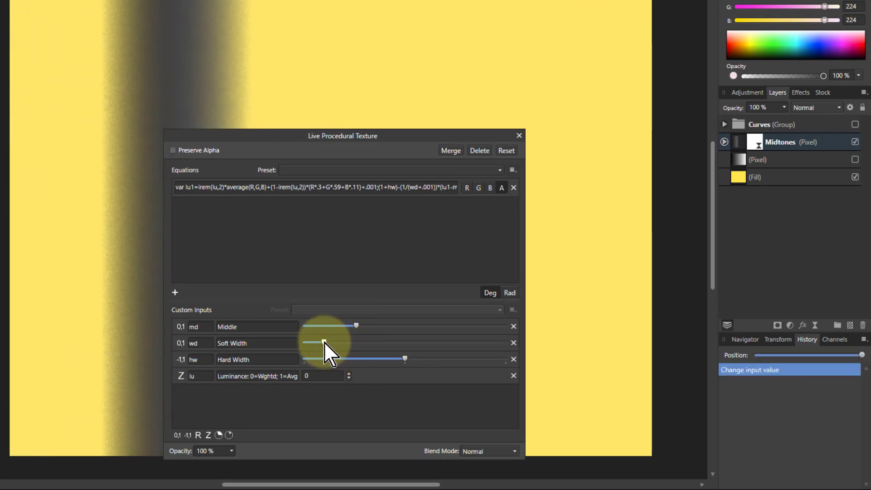
drag(312, 343, 361, 342)
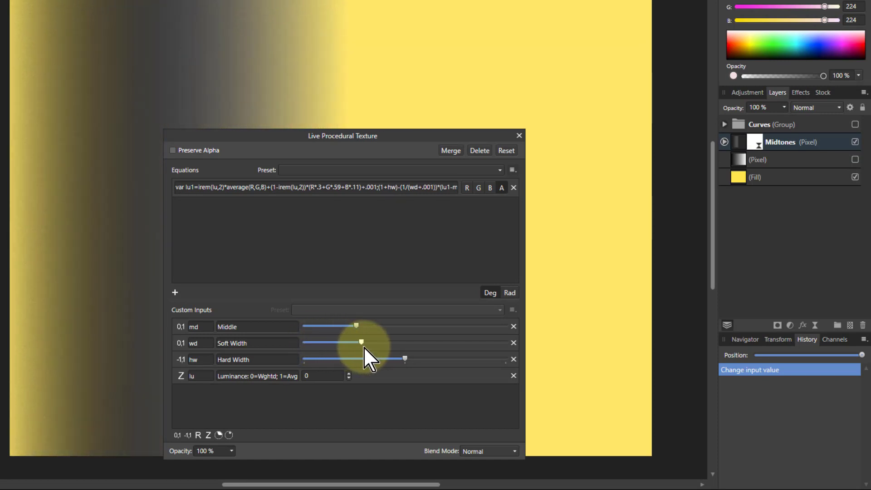
drag(361, 343, 337, 342)
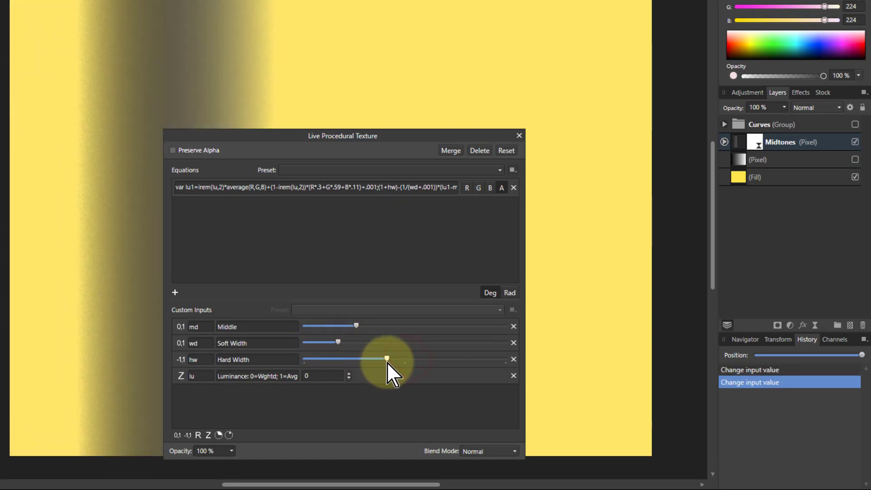
- Adjust Hard Width, move Middle to its minimum, then soften Hard Width
drag(386, 359, 364, 359)
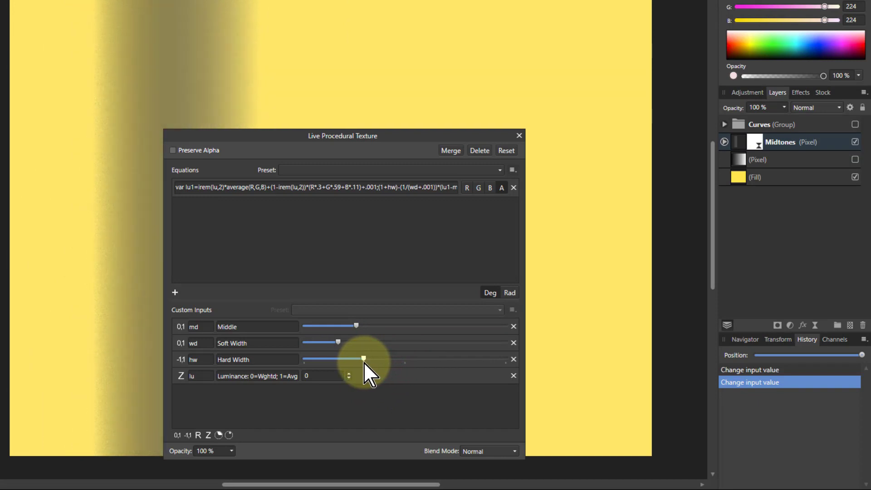
drag(363, 358, 387, 358)
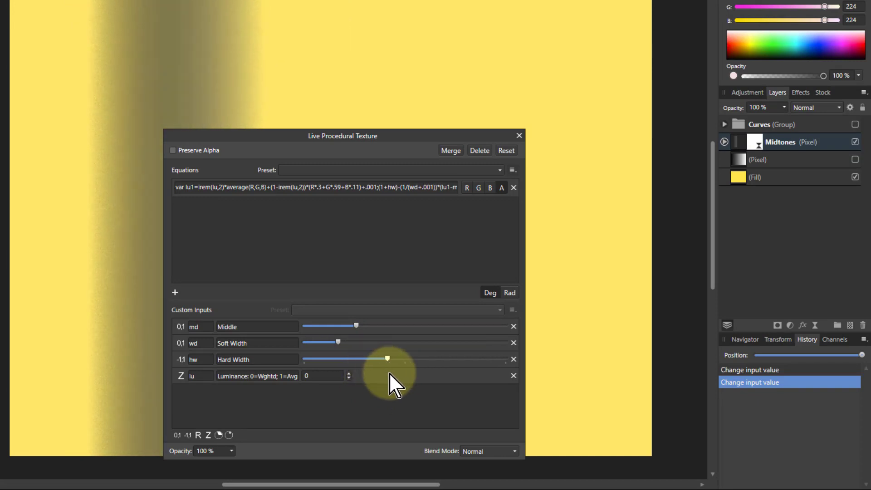
drag(387, 358, 444, 359)
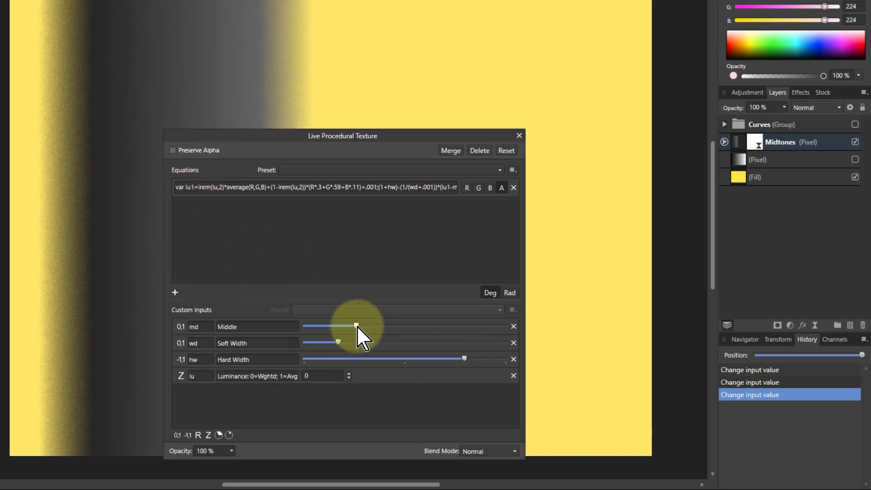
drag(356, 327, 411, 327)
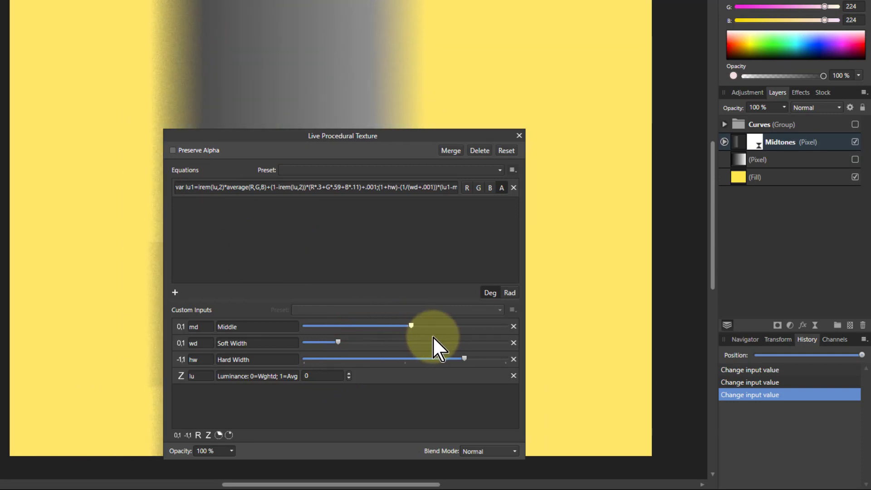
drag(411, 326, 304, 326)
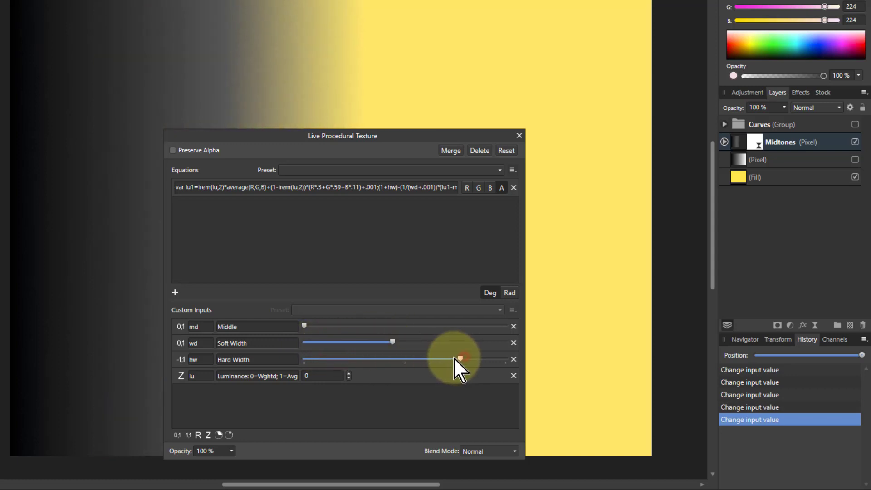
drag(461, 359, 401, 359)
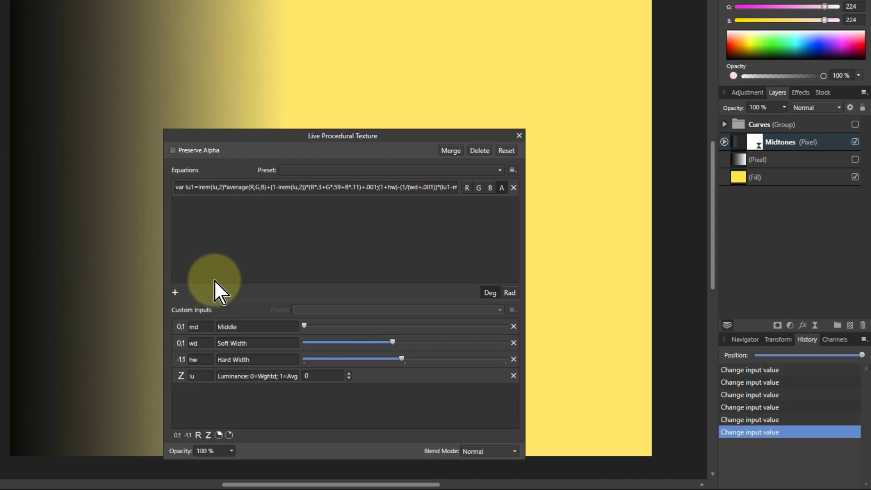
mouse_move(216, 292)
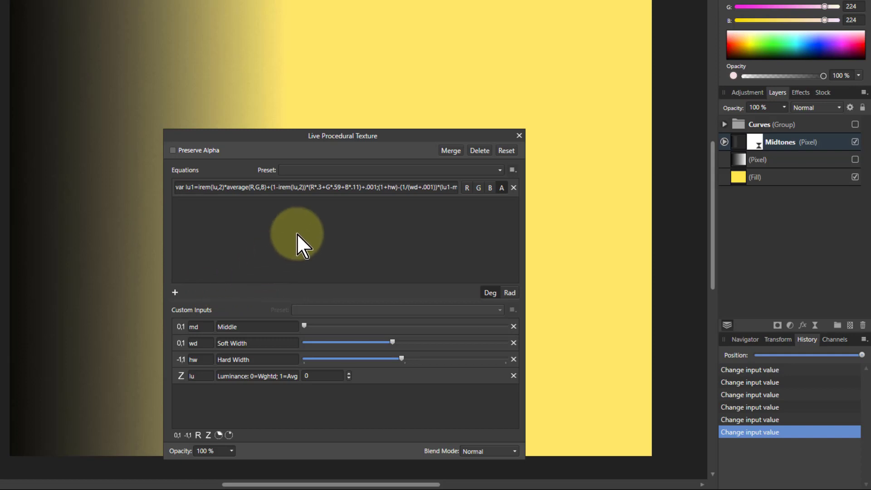
mouse_move(525, 191)
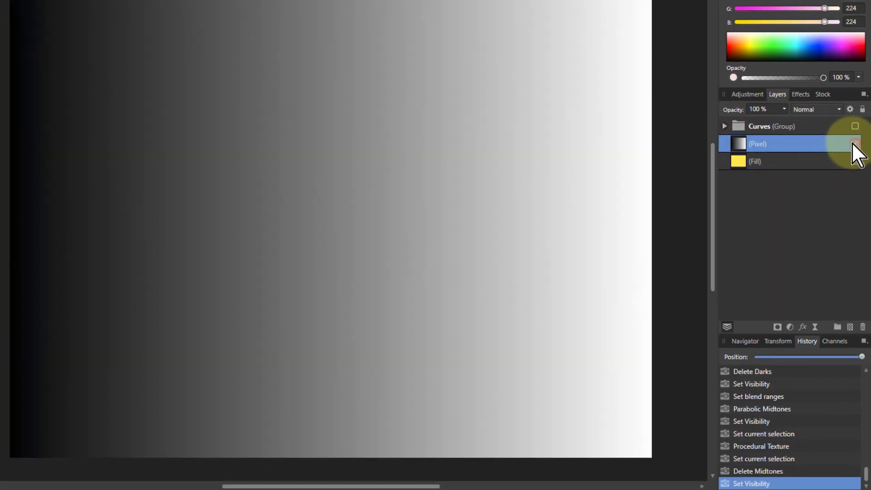
- Show the gradient, turn on the Curves group, and select the Darks curve
click(724, 127)
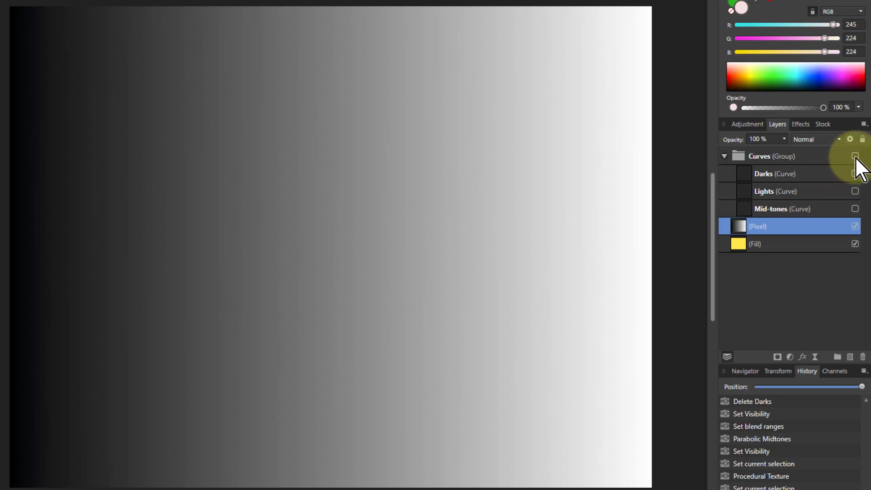
click(855, 156)
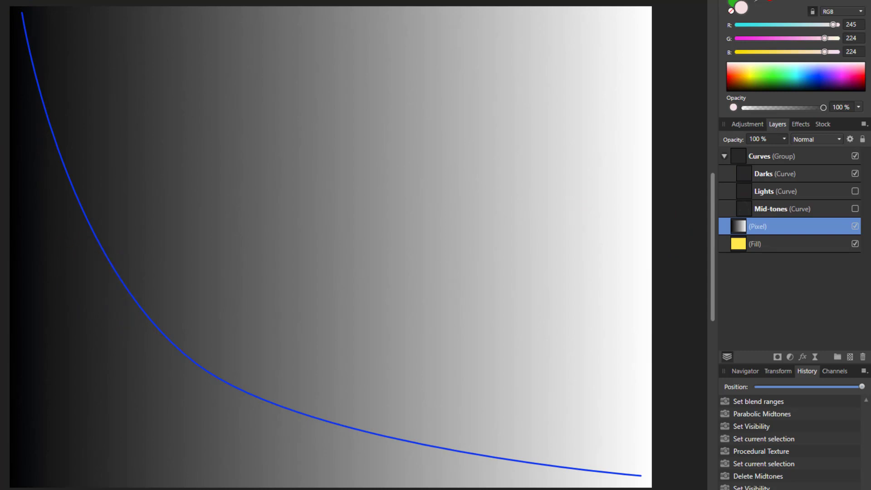
click(777, 156)
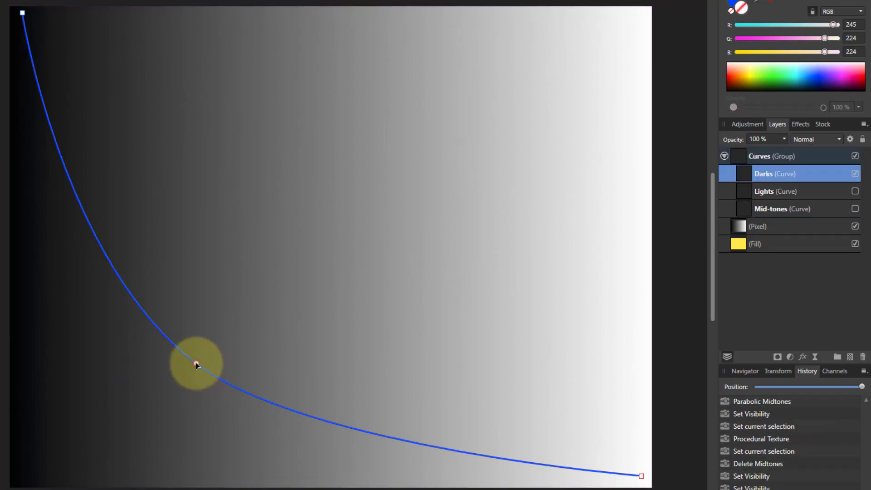
- Bend the blue Darks curve's midpoint until it bows above the diagonal
drag(198, 365, 378, 132)
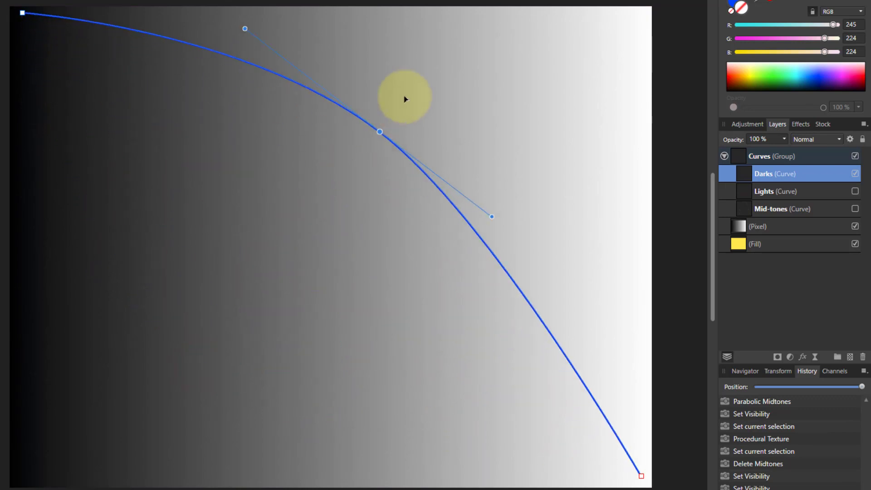
drag(379, 132, 214, 383)
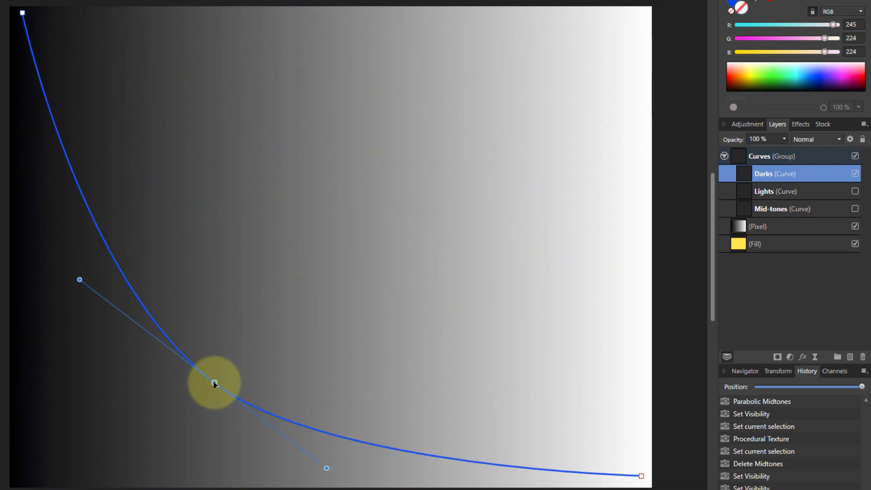
drag(215, 383, 212, 385)
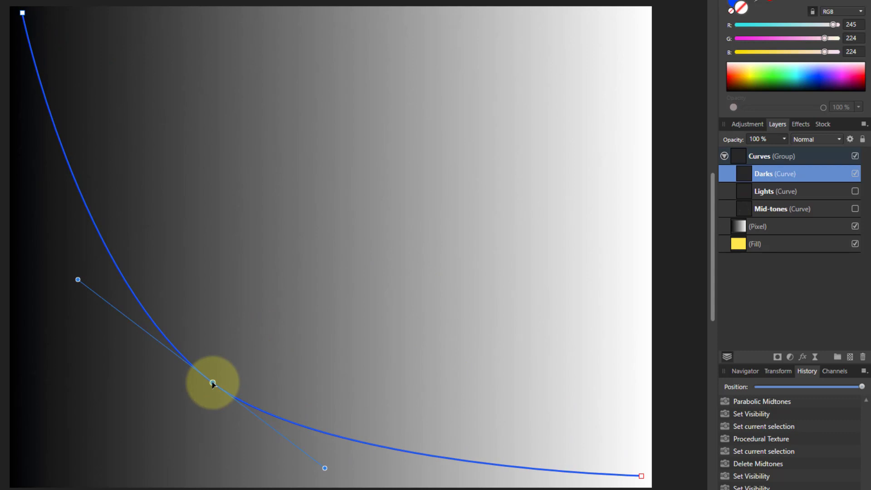
drag(212, 383, 396, 121)
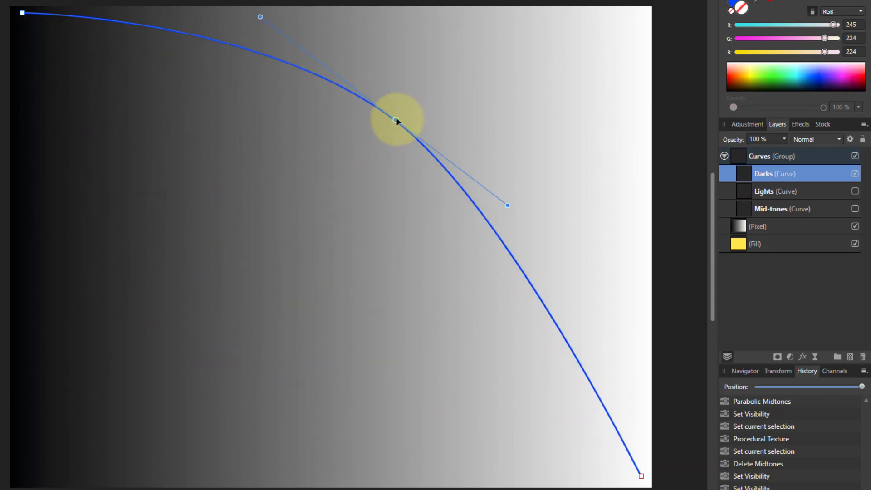
drag(395, 121, 321, 228)
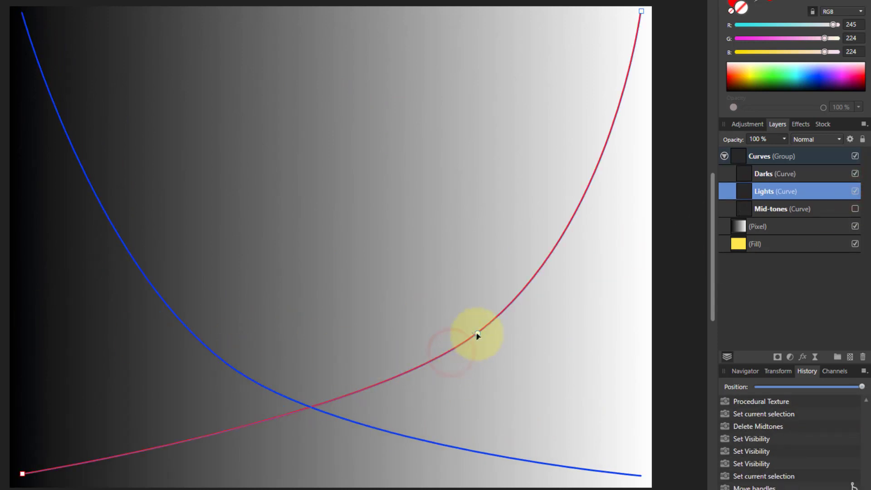
- Bend the red Lights curve into a steep rise
drag(476, 334, 302, 134)
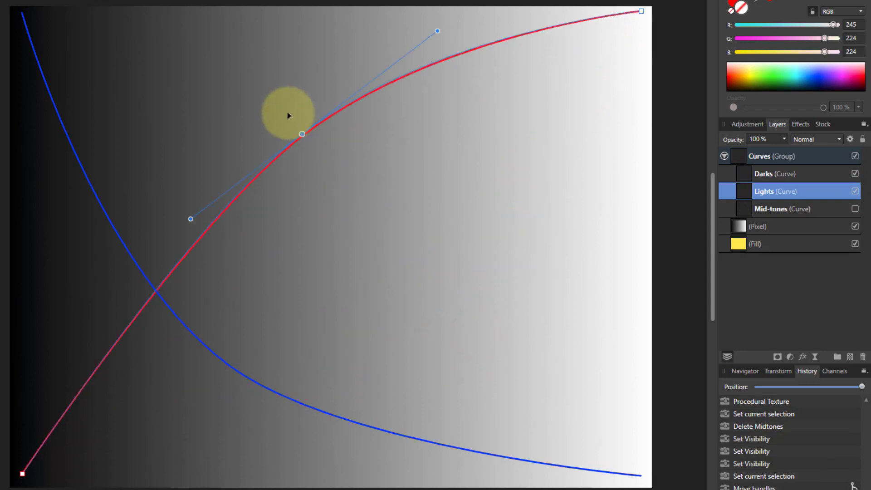
drag(302, 133, 484, 324)
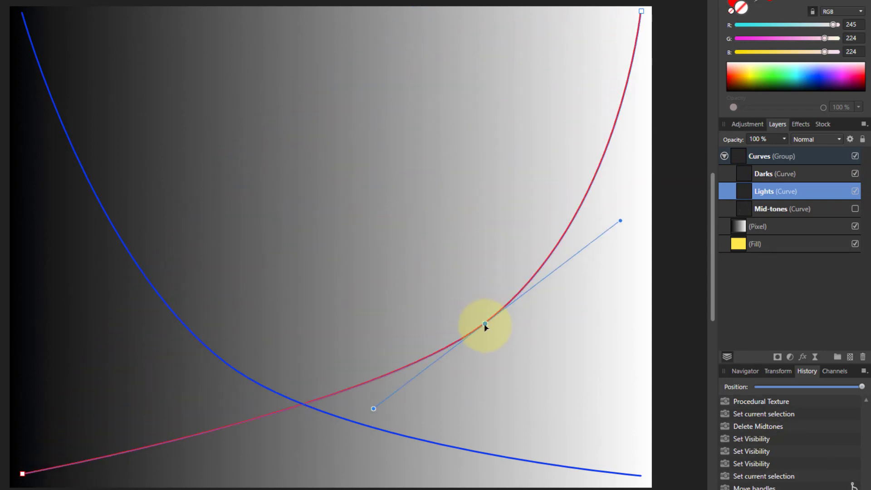
drag(485, 324, 465, 334)
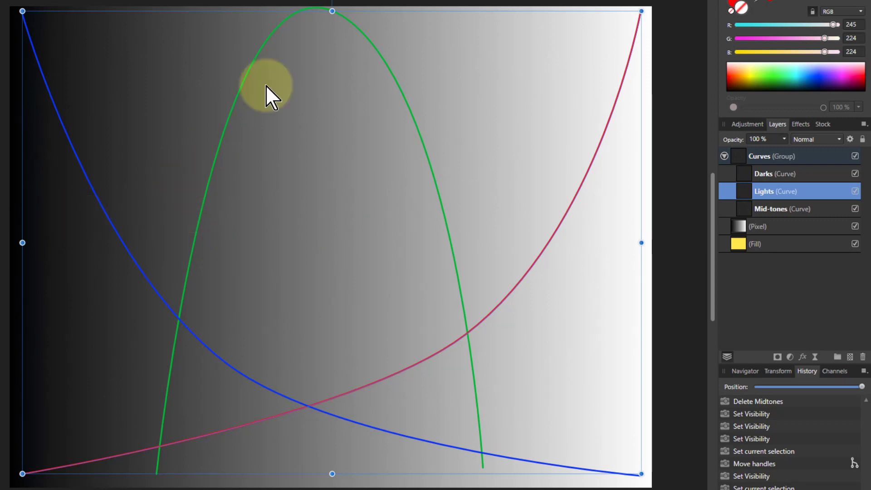
- Shift the narrowed green Mid-tones curve left, then select the Darks and Lights curves
click(783, 208)
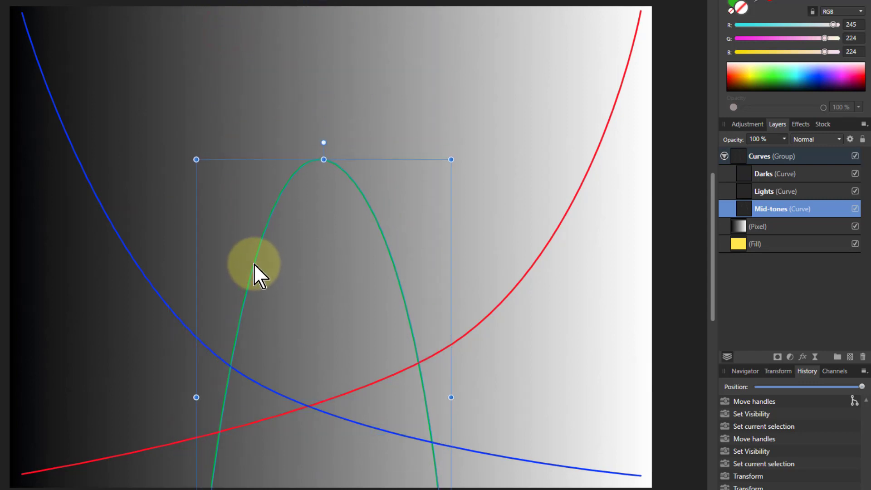
drag(255, 272, 303, 161)
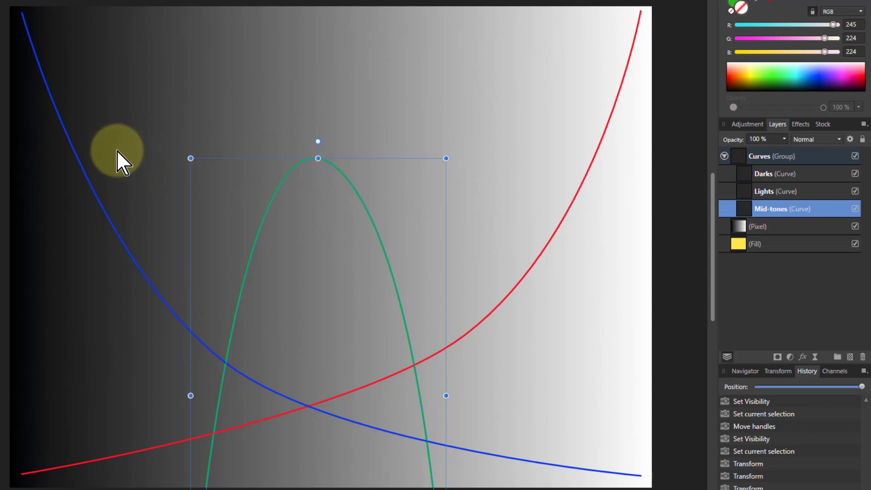
click(777, 173)
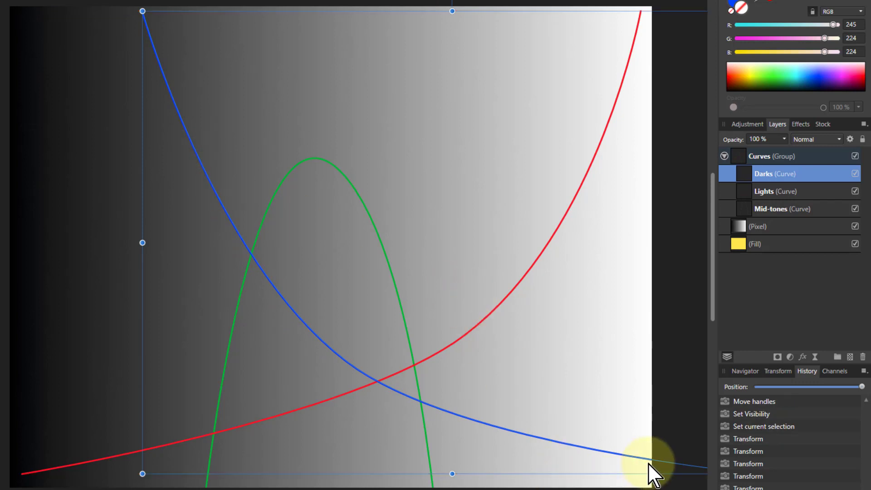
mouse_move(39, 11)
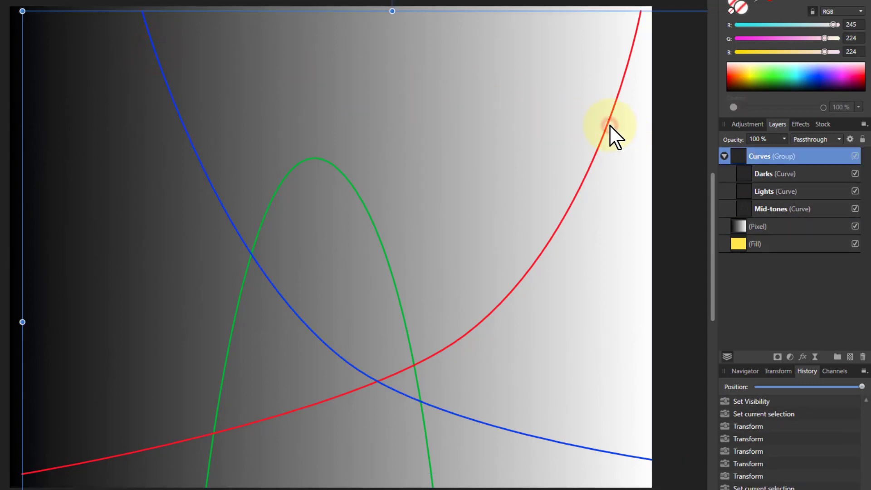
click(774, 191)
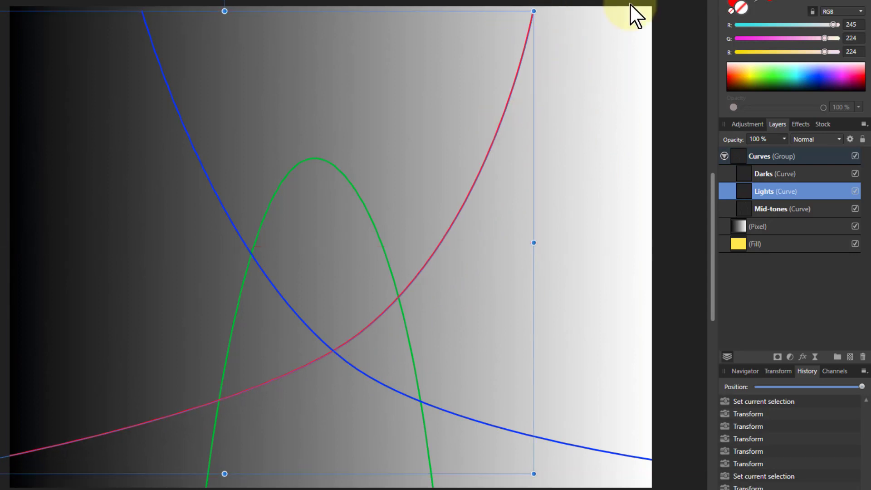
mouse_move(508, 105)
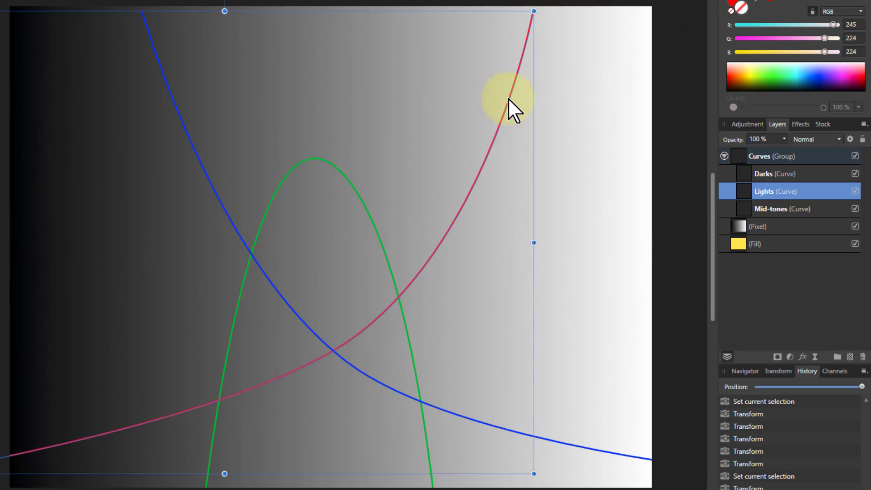
mouse_move(650, 158)
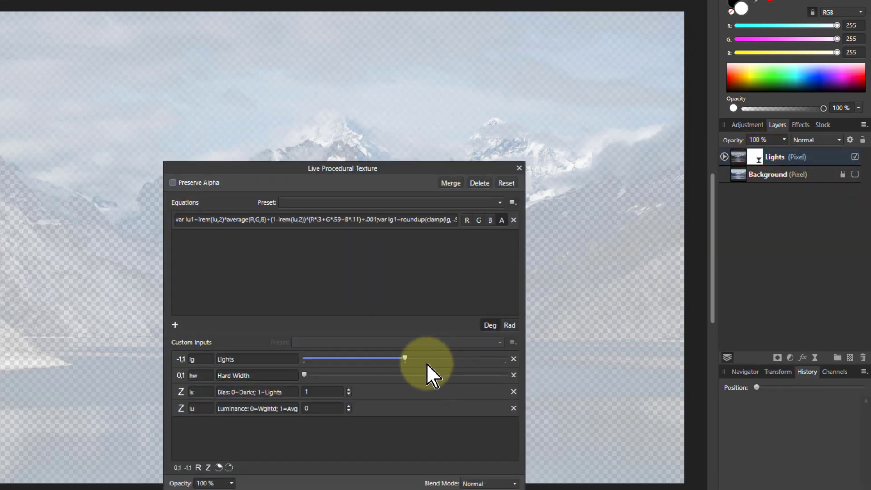
- Lower, then raise the Lights input to reveal more of the mountain photo
drag(405, 358, 353, 358)
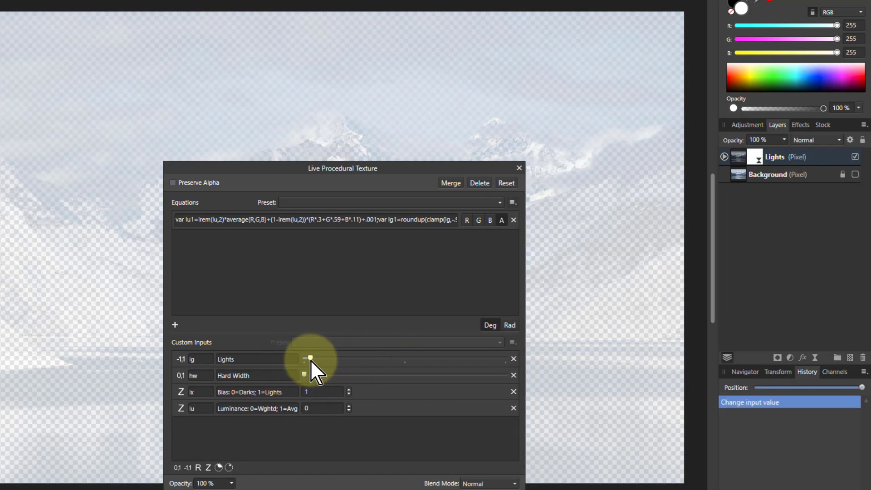
drag(309, 358, 350, 359)
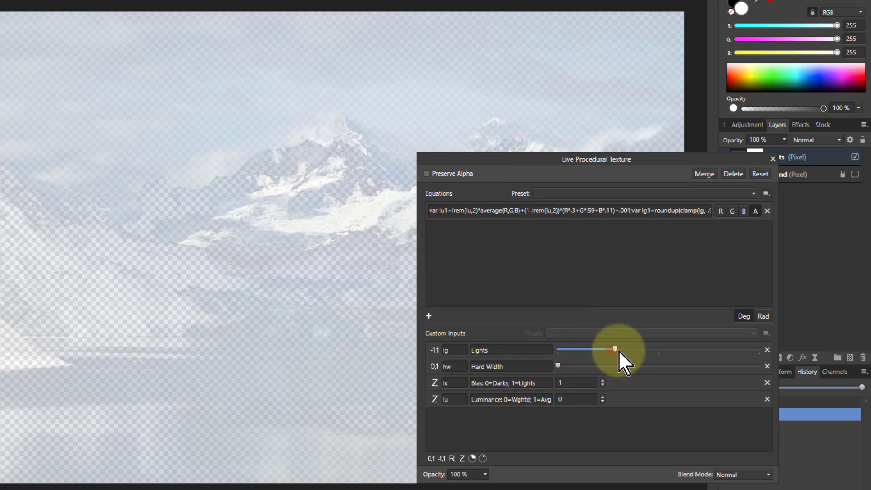
drag(614, 348, 685, 349)
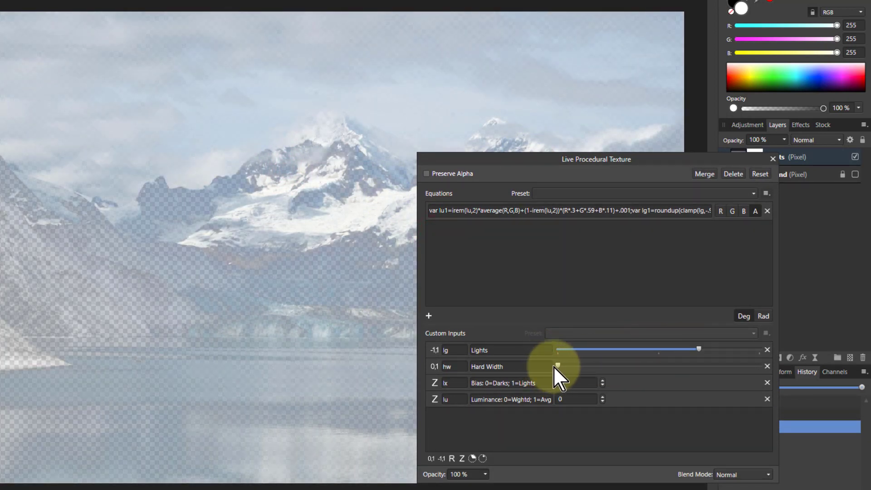
- Raise Hard Width slightly and nudge the Lights input a bit higher
drag(558, 366, 586, 365)
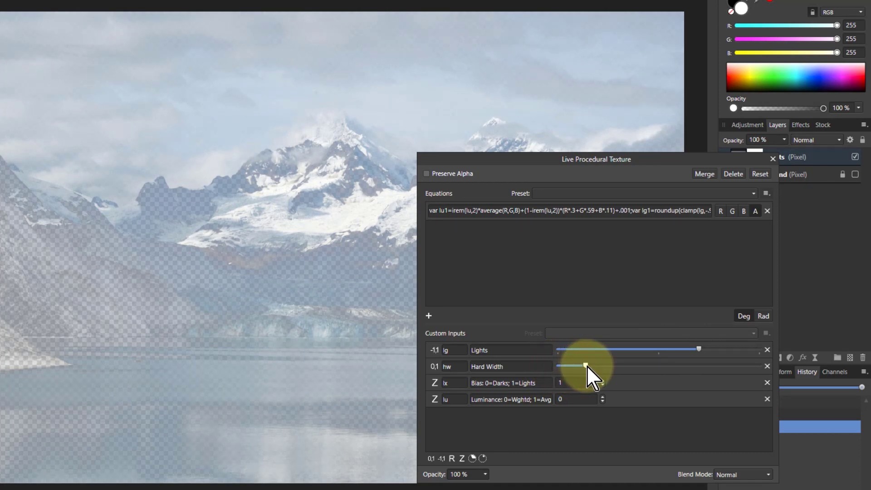
drag(584, 365, 607, 366)
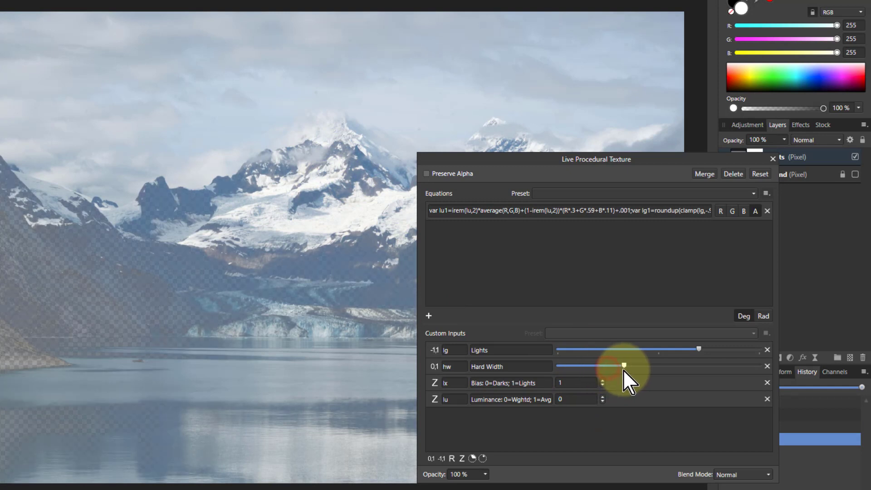
drag(624, 366, 599, 365)
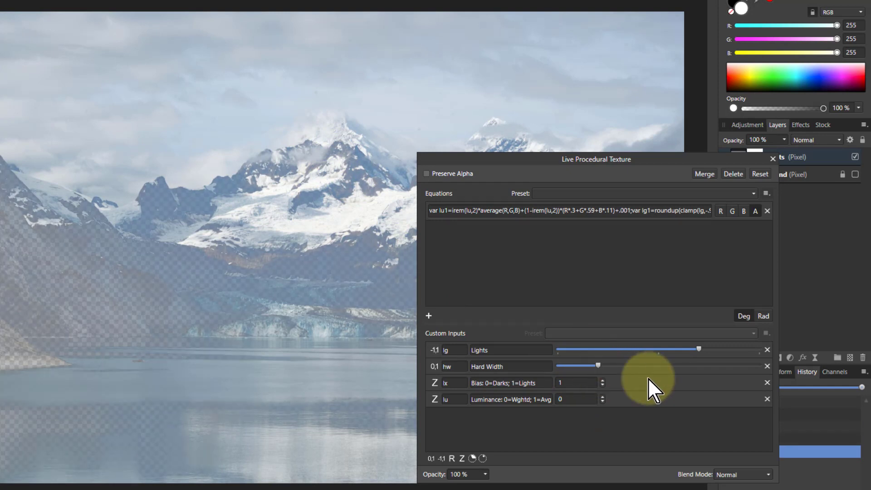
mouse_move(625, 411)
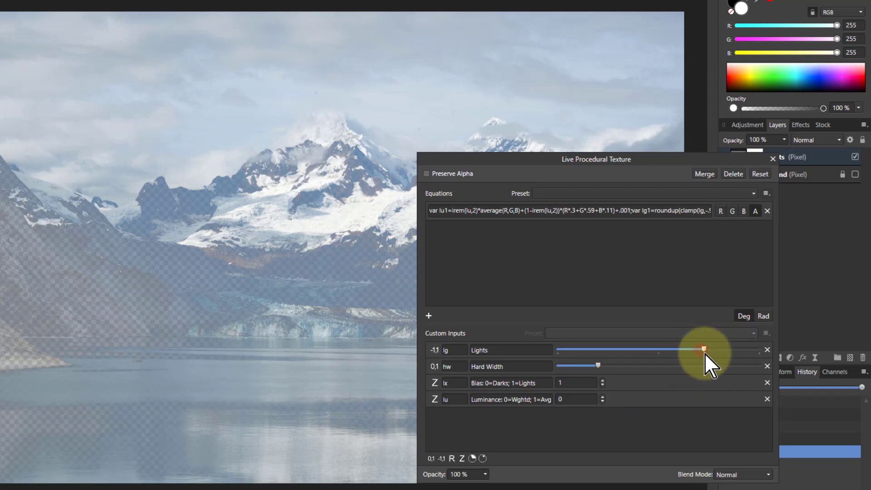
drag(702, 349, 713, 349)
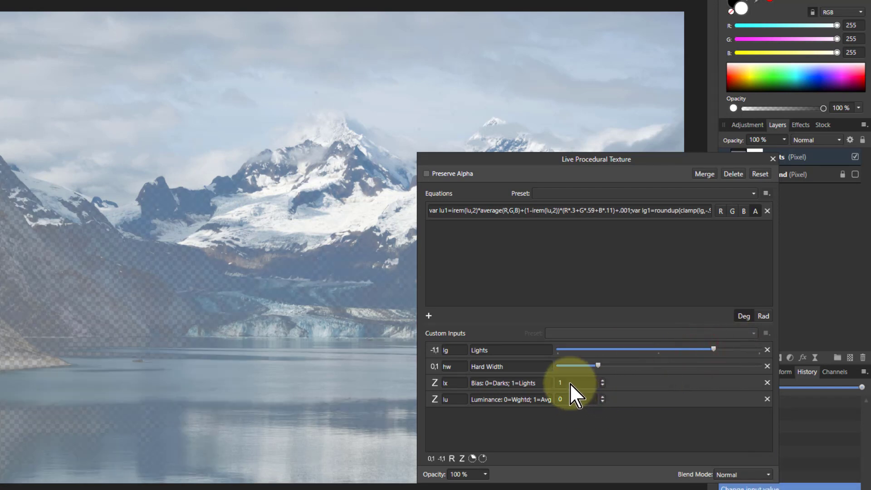
click(603, 380)
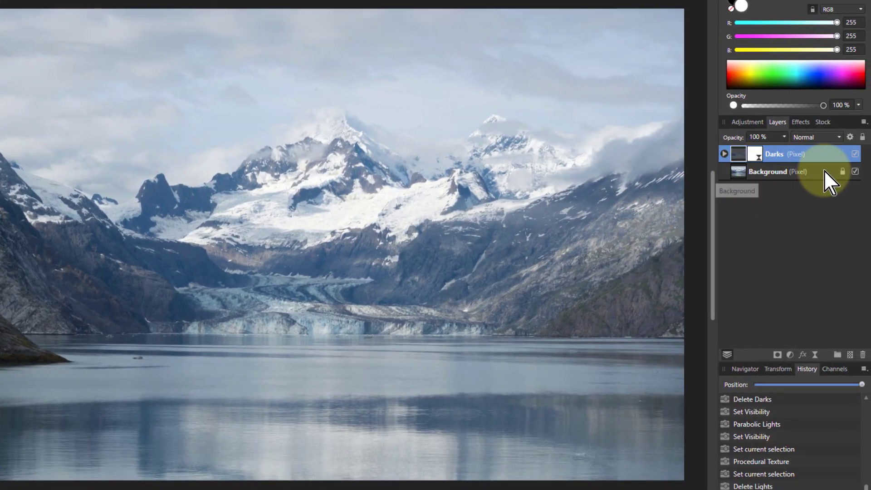
- Push the Darks level near maximum and raise Hard Width so the mountain shows solid
click(854, 171)
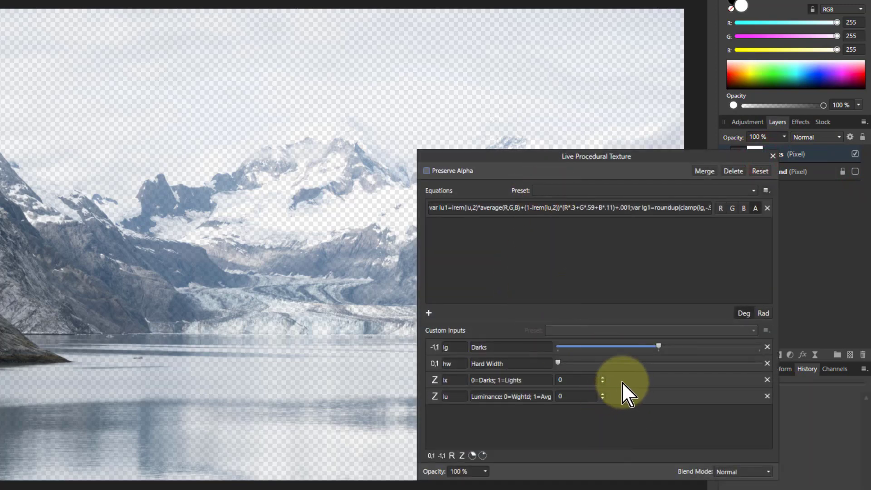
drag(658, 346, 622, 346)
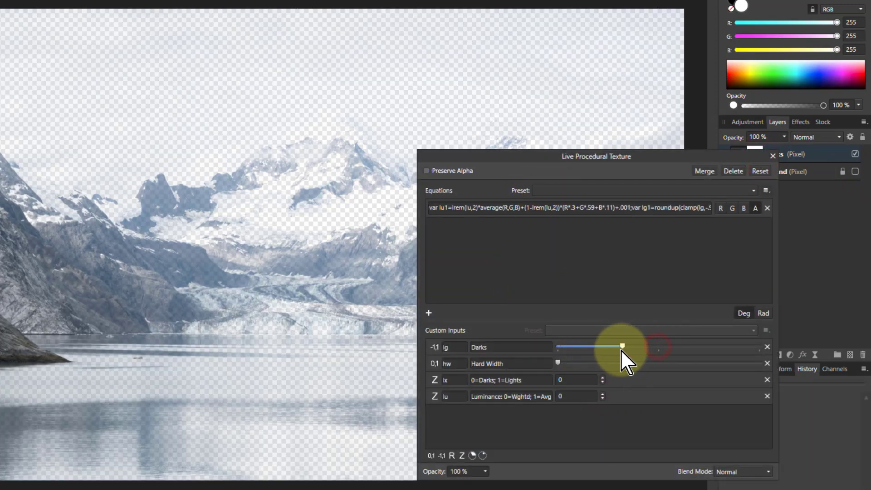
drag(622, 346, 558, 347)
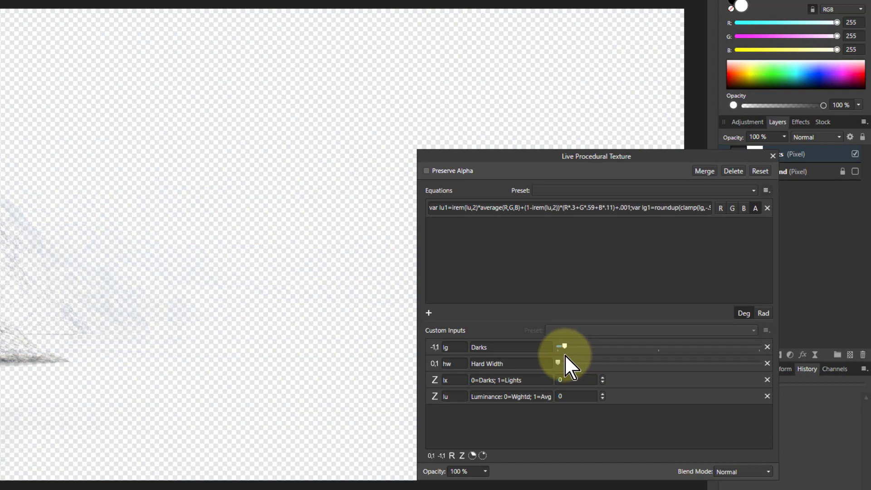
drag(564, 347, 583, 347)
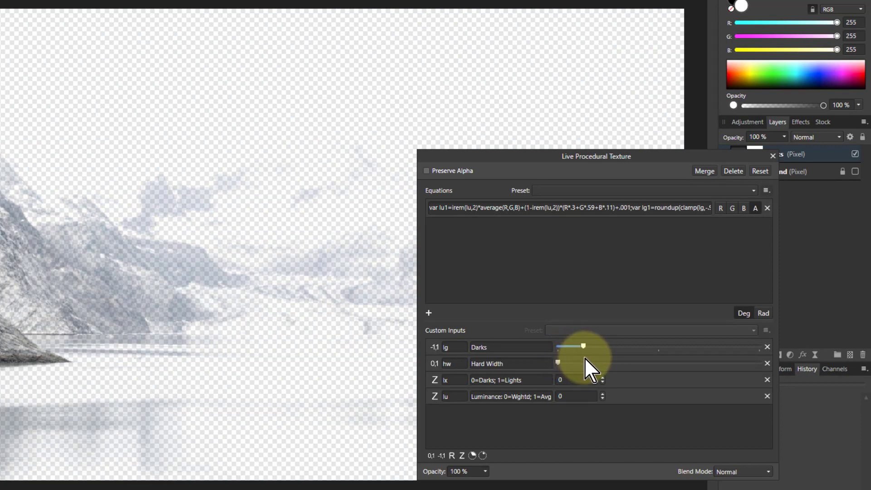
drag(583, 346, 663, 346)
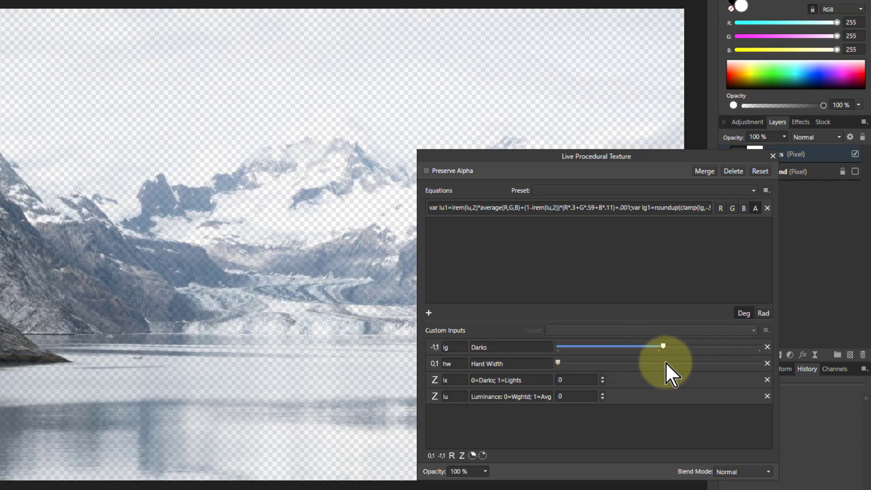
drag(661, 346, 713, 346)
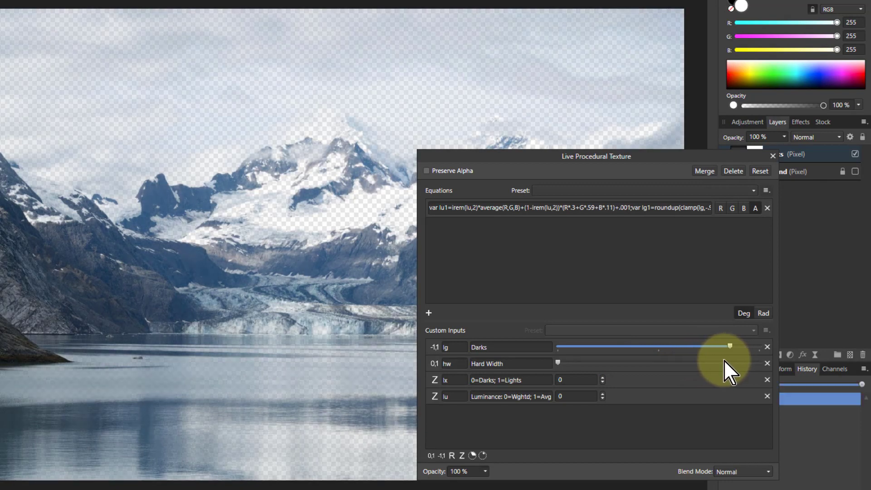
drag(727, 346, 558, 351)
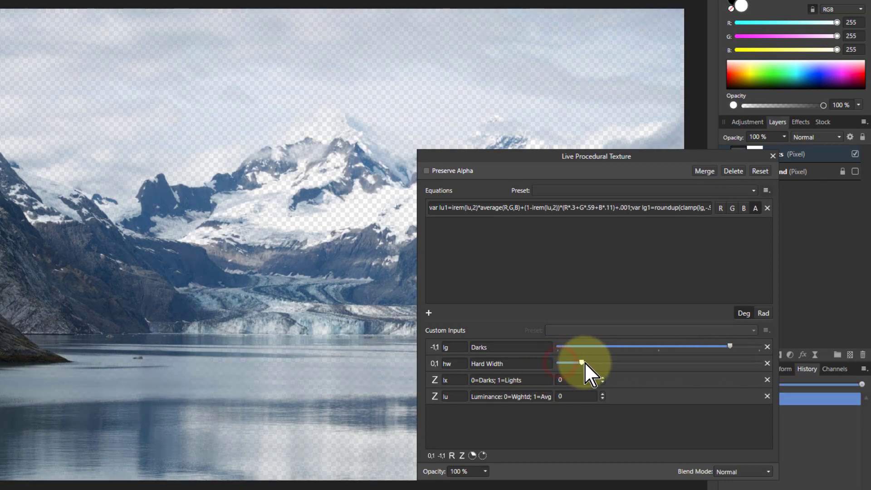
drag(583, 363, 633, 363)
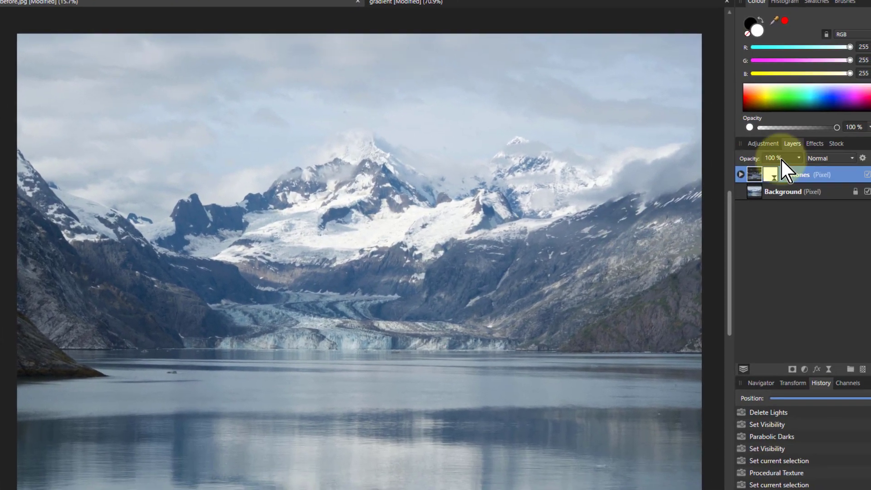
- Try darker and lighter Middle values on the Midtones procedural texture
click(854, 188)
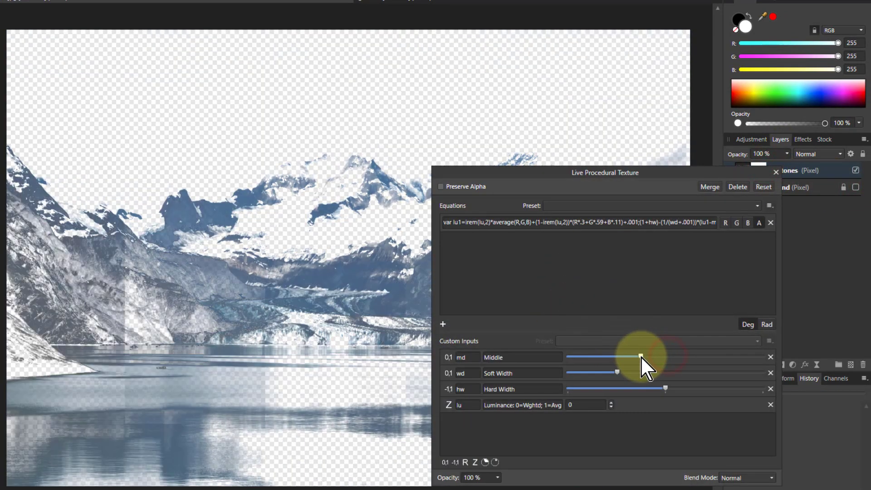
drag(639, 357, 572, 357)
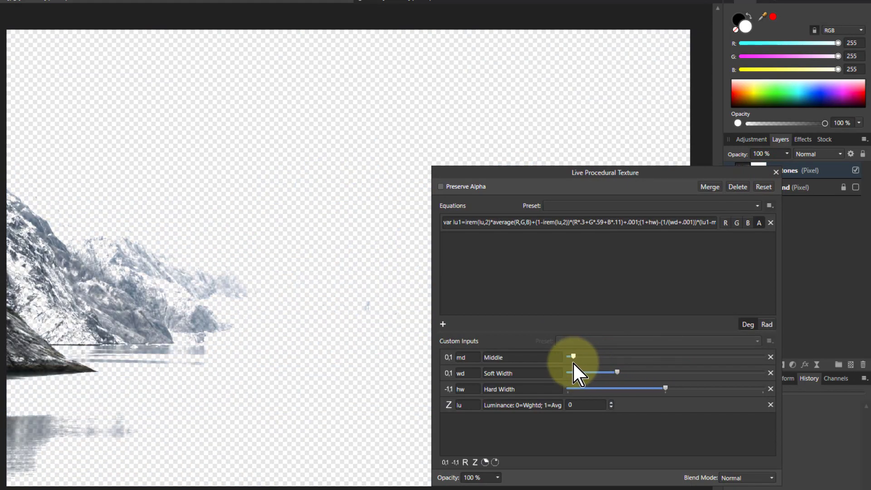
drag(571, 356, 653, 357)
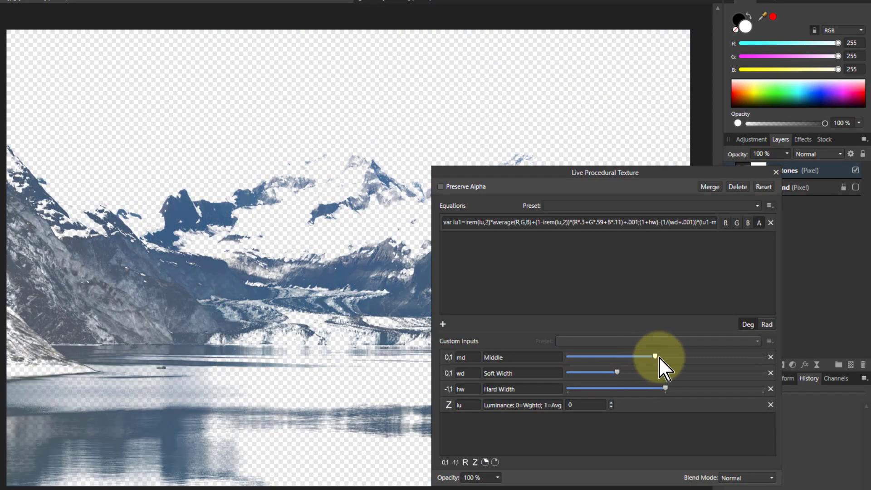
drag(653, 357, 599, 356)
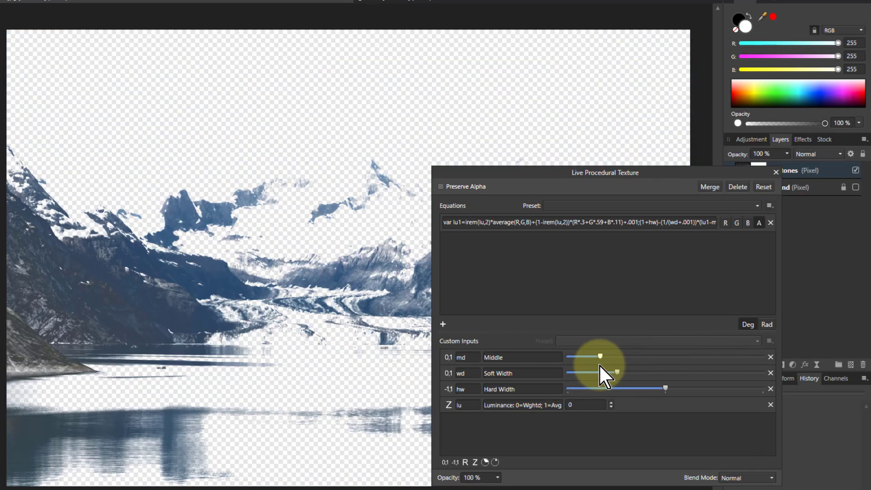
drag(600, 356, 640, 356)
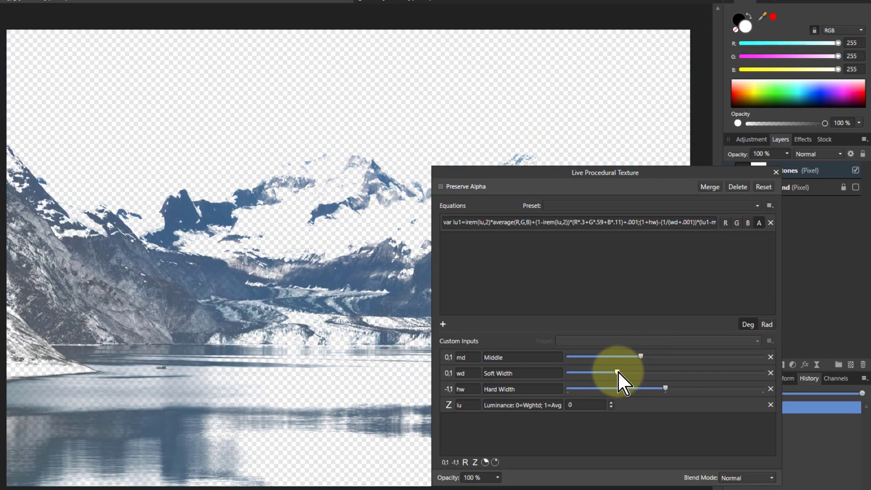
- Narrow Soft Width to a thin band and settle Hard Width back near its earlier value
drag(617, 373, 594, 373)
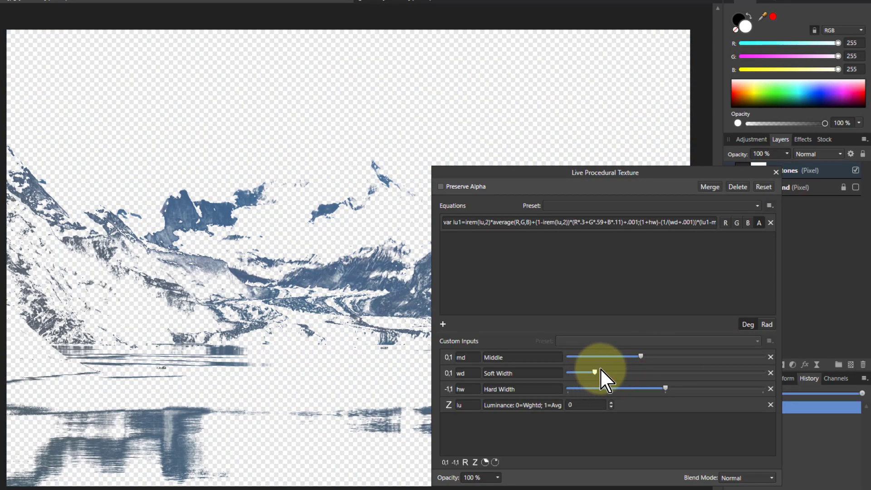
drag(594, 371, 589, 371)
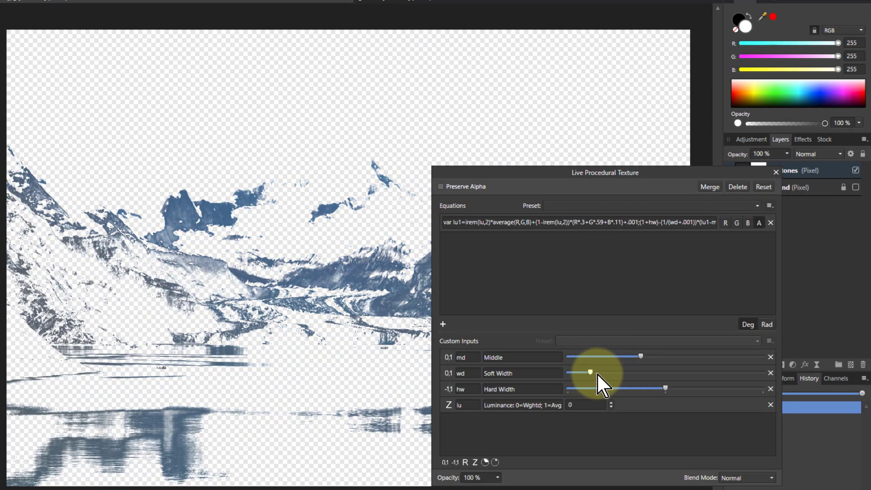
drag(590, 372, 691, 372)
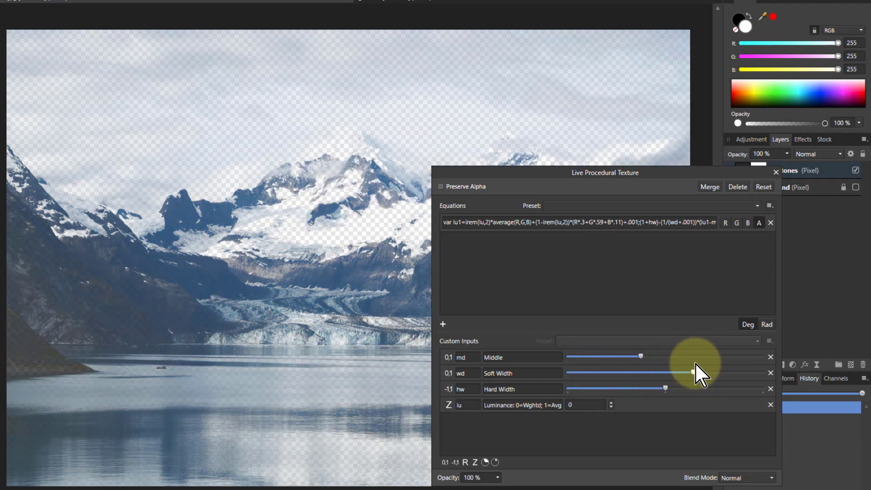
drag(691, 373, 761, 373)
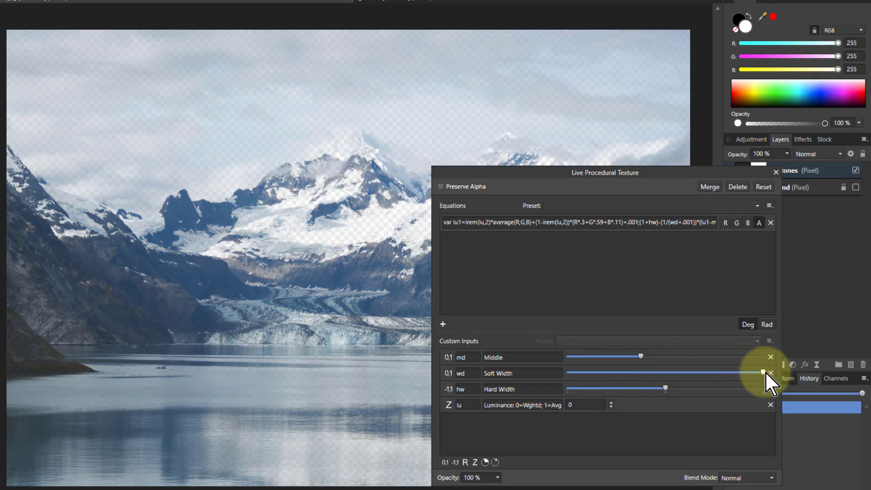
drag(761, 373, 594, 371)
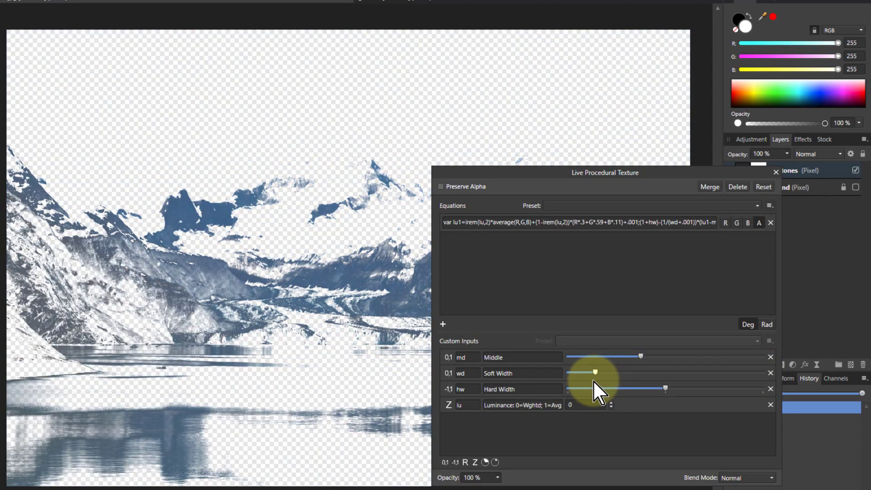
drag(596, 370, 577, 371)
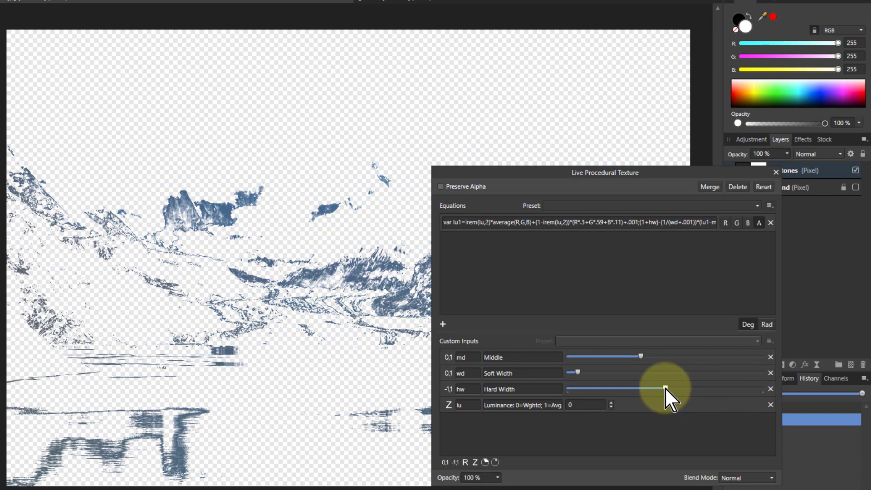
drag(661, 389, 602, 389)
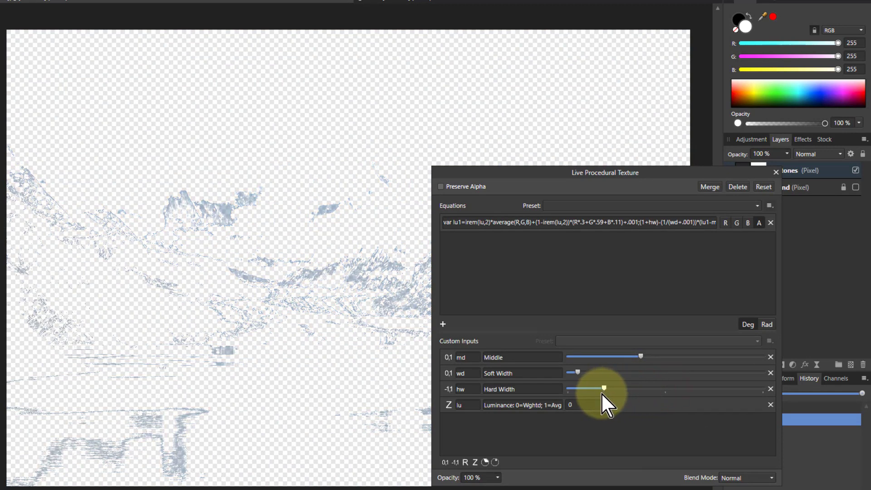
drag(604, 388, 636, 388)
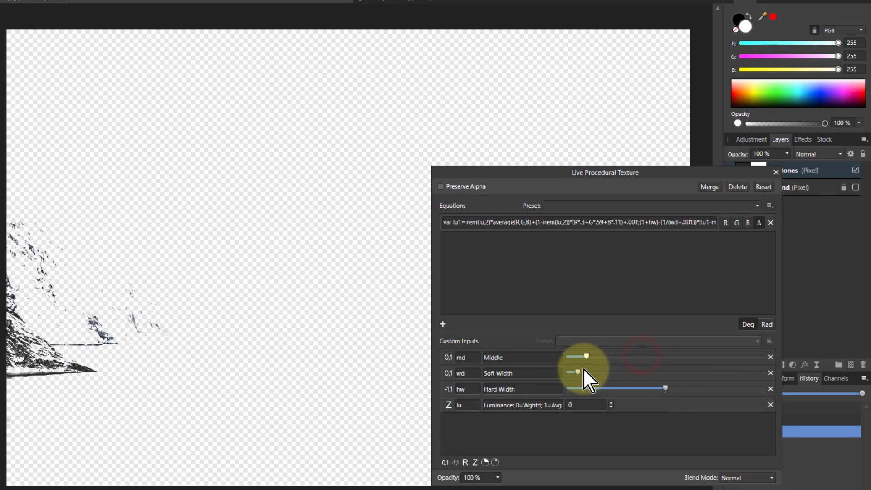
- Move Middle up into the bright snow and cloud tones
drag(586, 356, 608, 357)
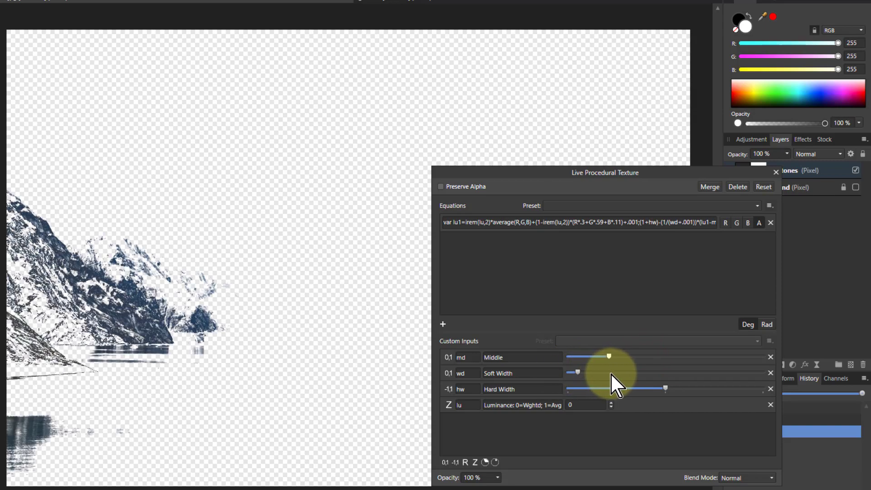
drag(608, 356, 654, 356)
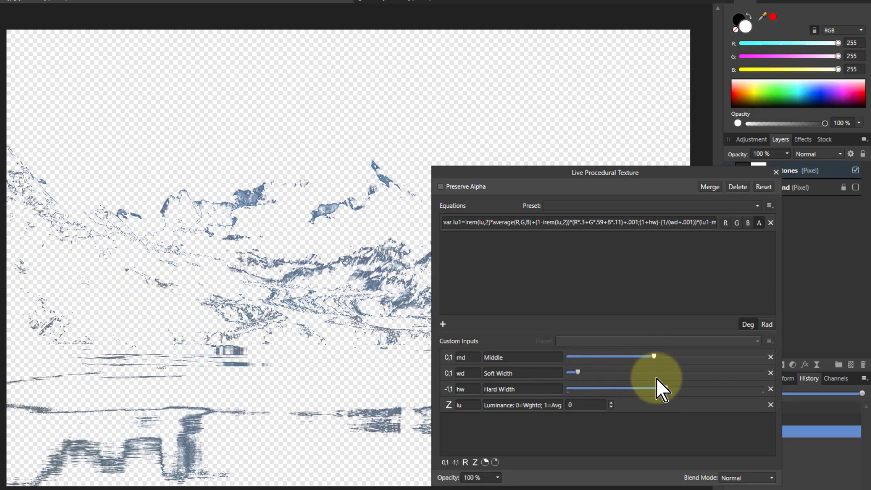
drag(653, 356, 719, 356)
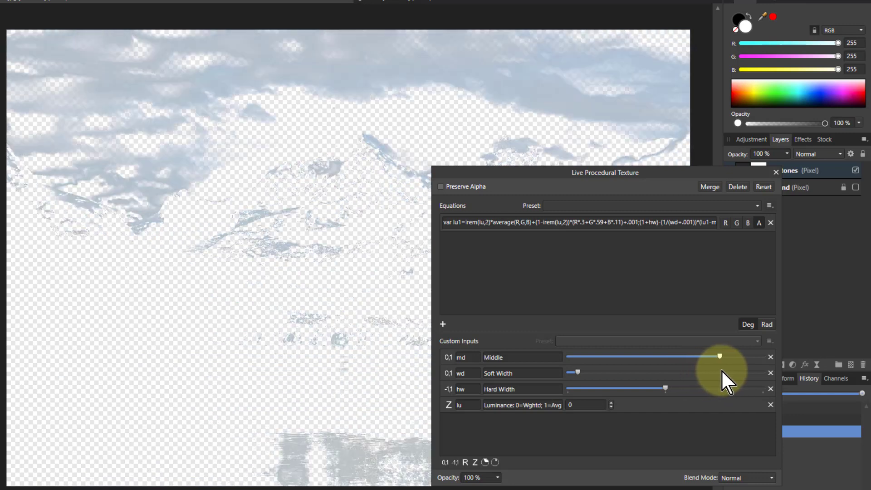
drag(719, 356, 691, 356)
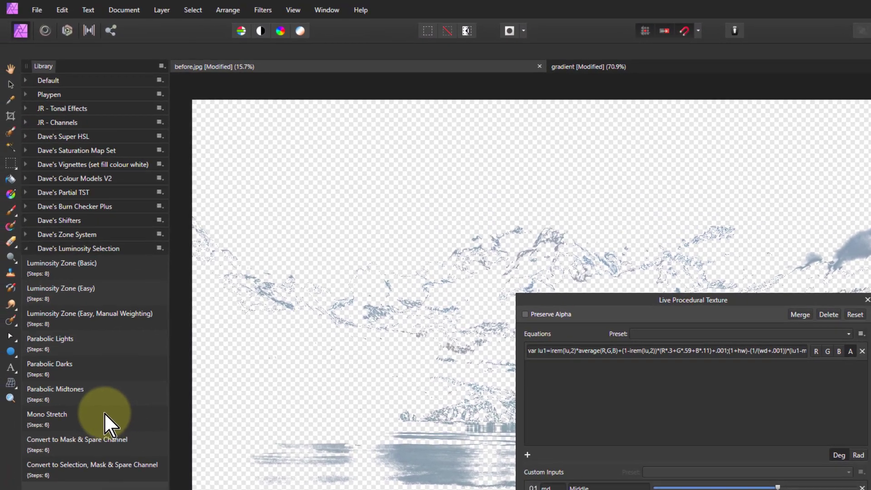
mouse_move(81, 482)
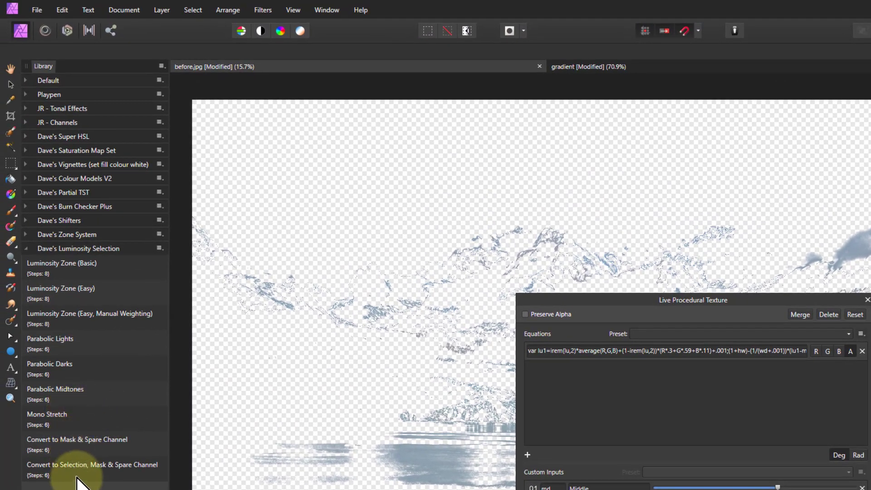